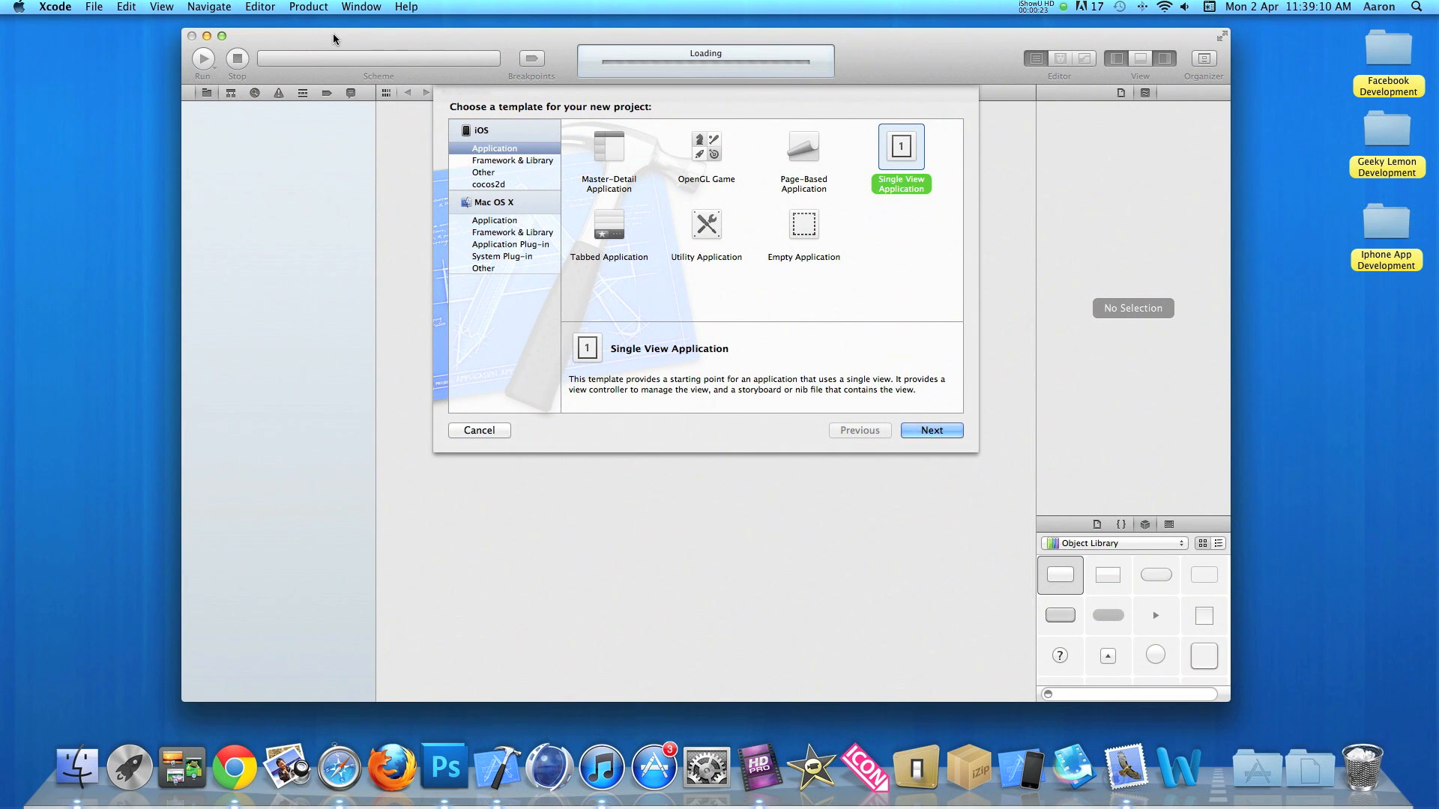
pyautogui.moveTo(696, 281)
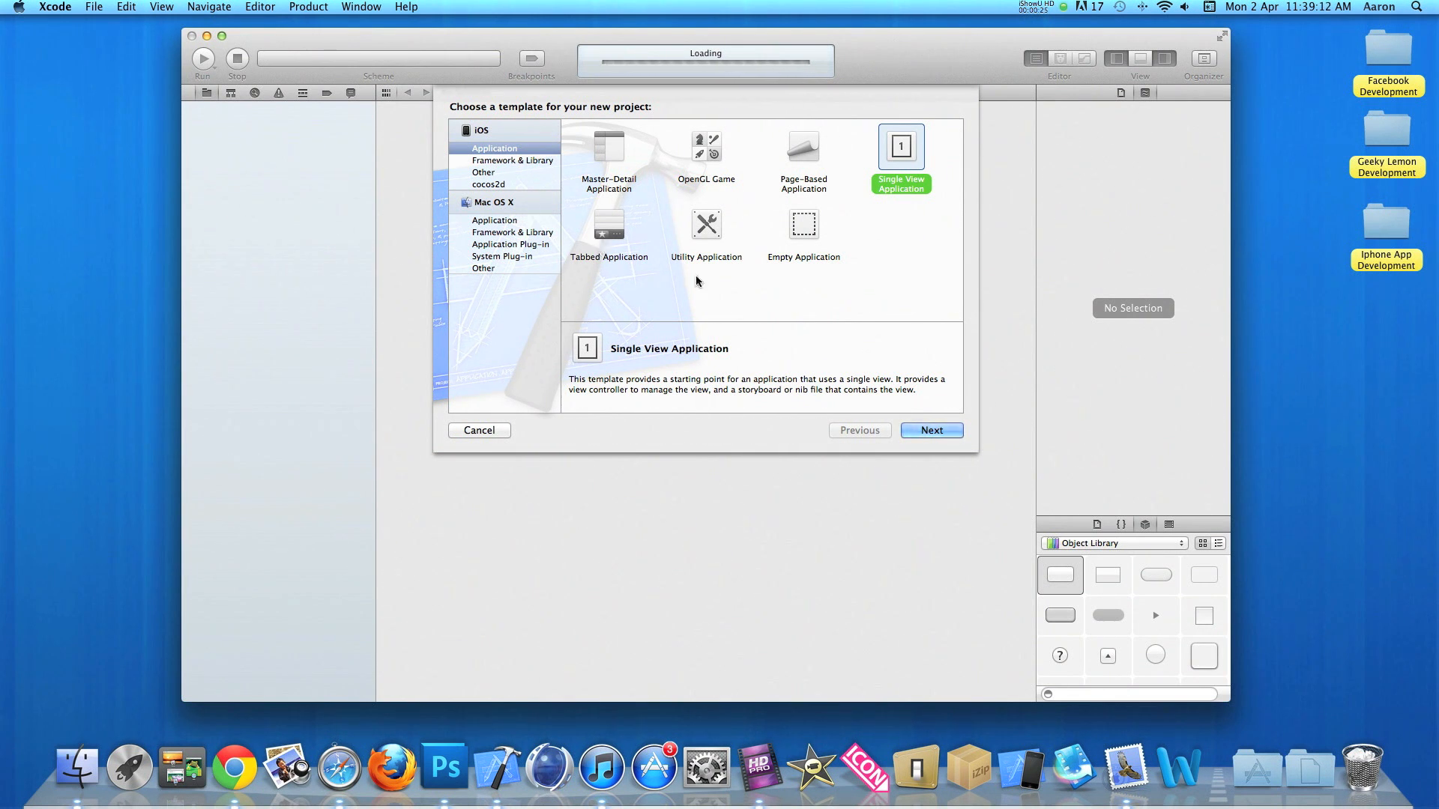
pyautogui.moveTo(703, 283)
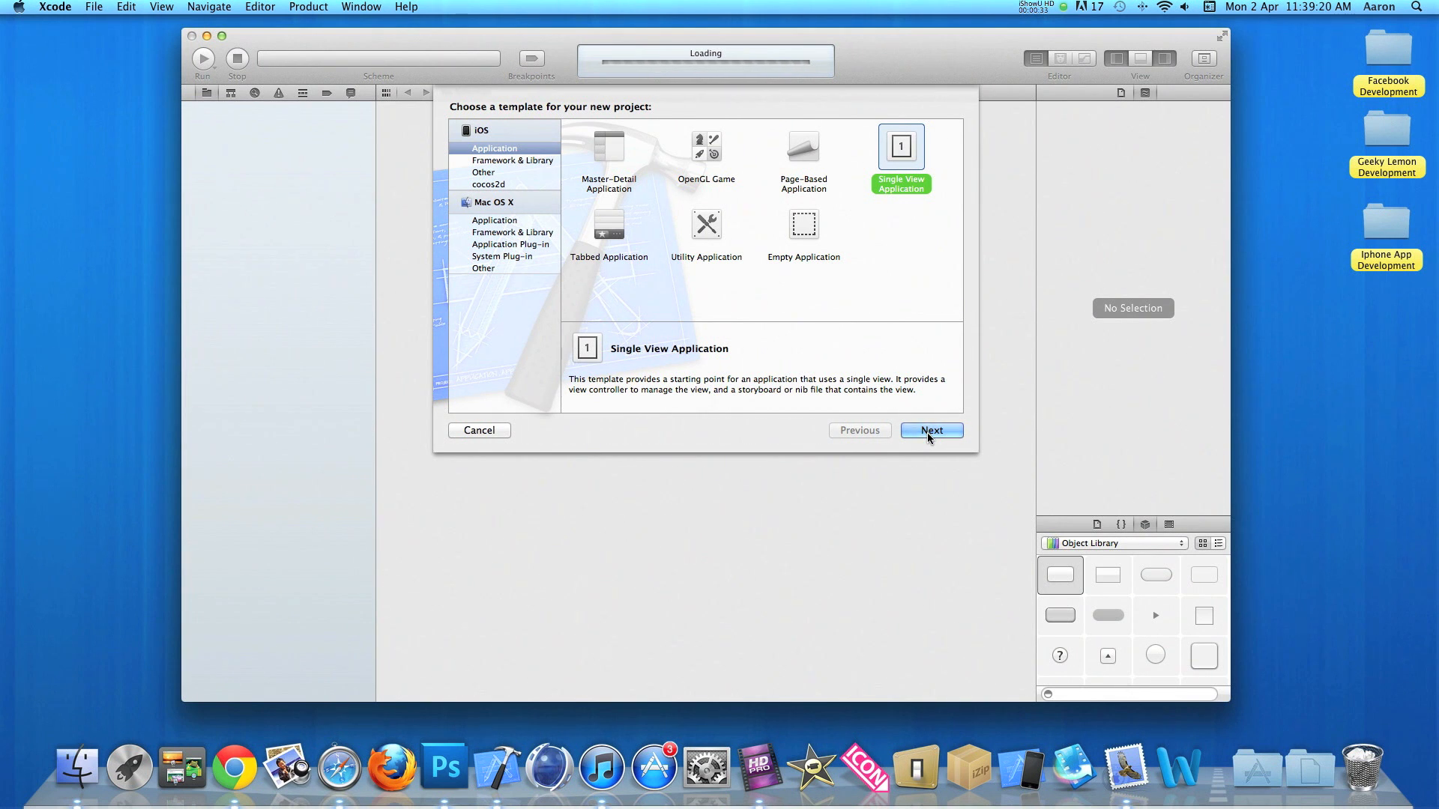
# Step: Name the project ScrollInStoryBoard with Use Storyboards on, and create it on the Desktop
pyautogui.click(929, 430)
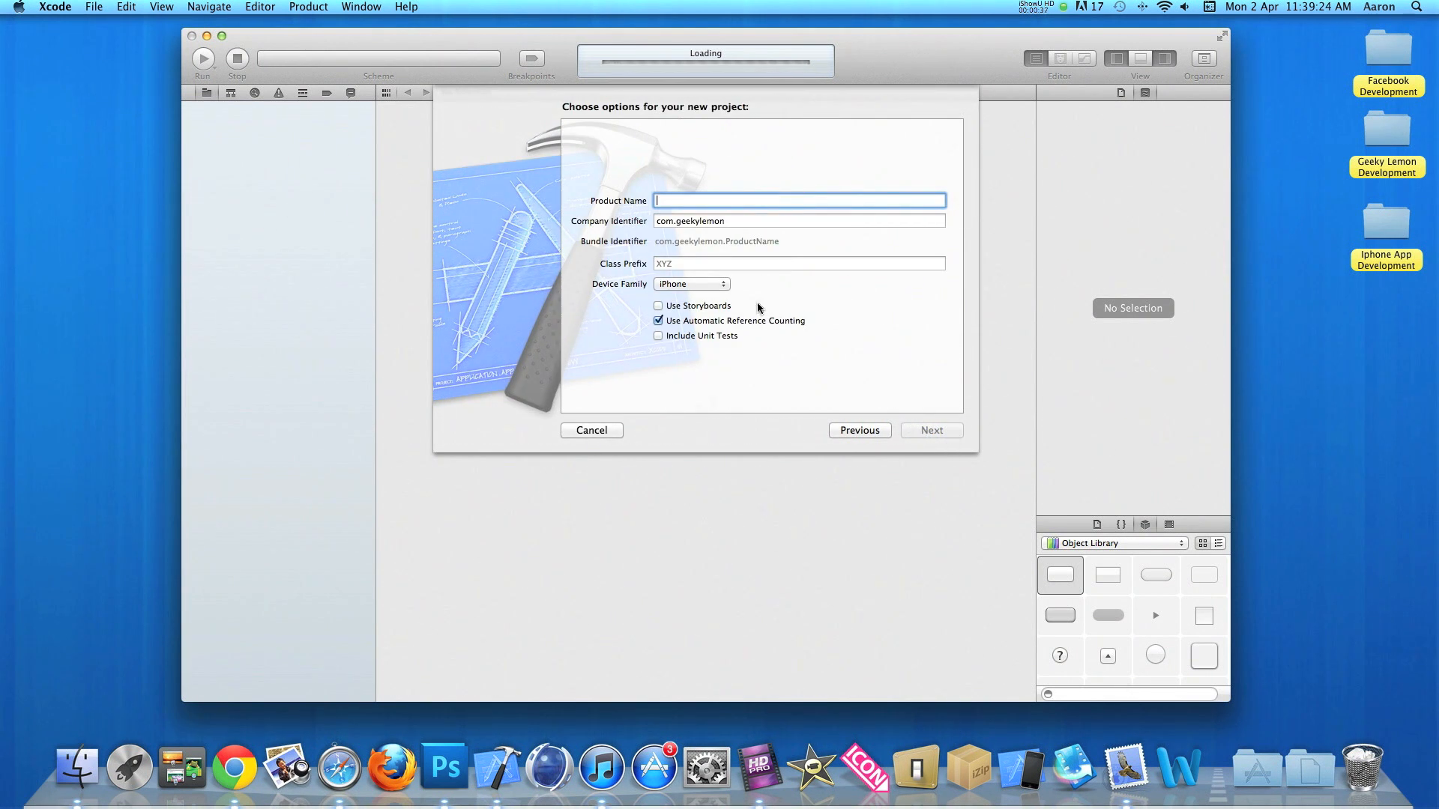
pyautogui.write('ScrollInStoryBoard')
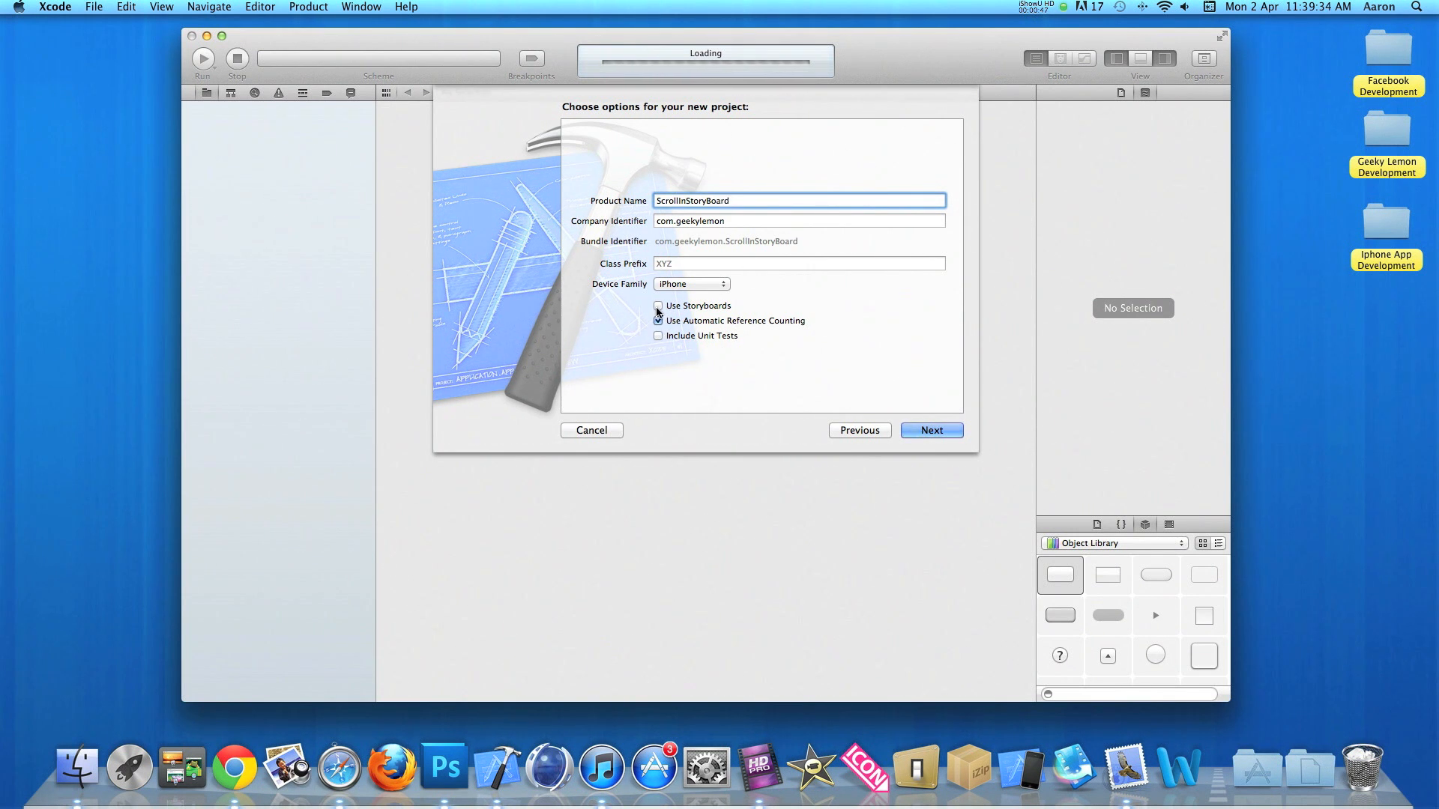
pyautogui.click(658, 306)
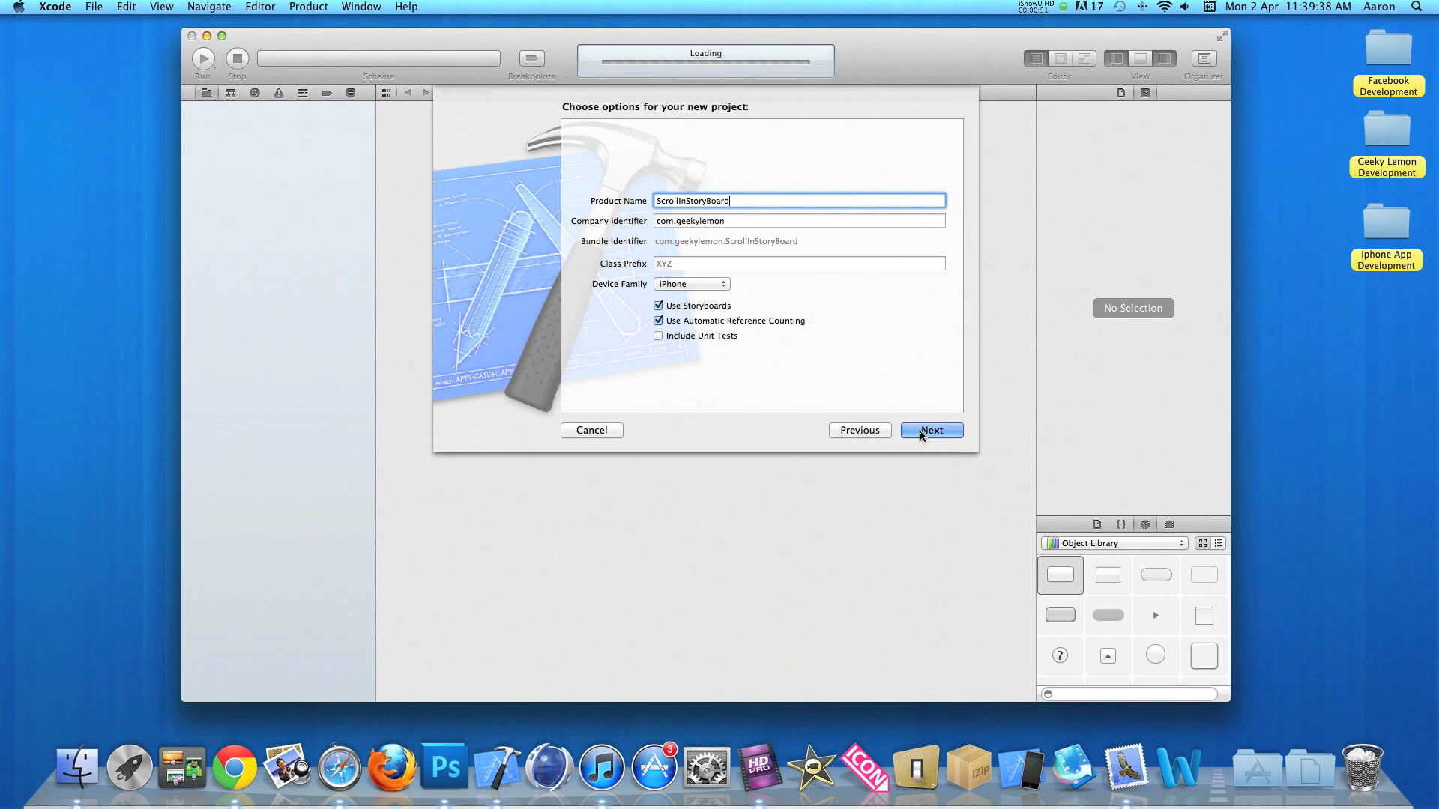
pyautogui.click(930, 430)
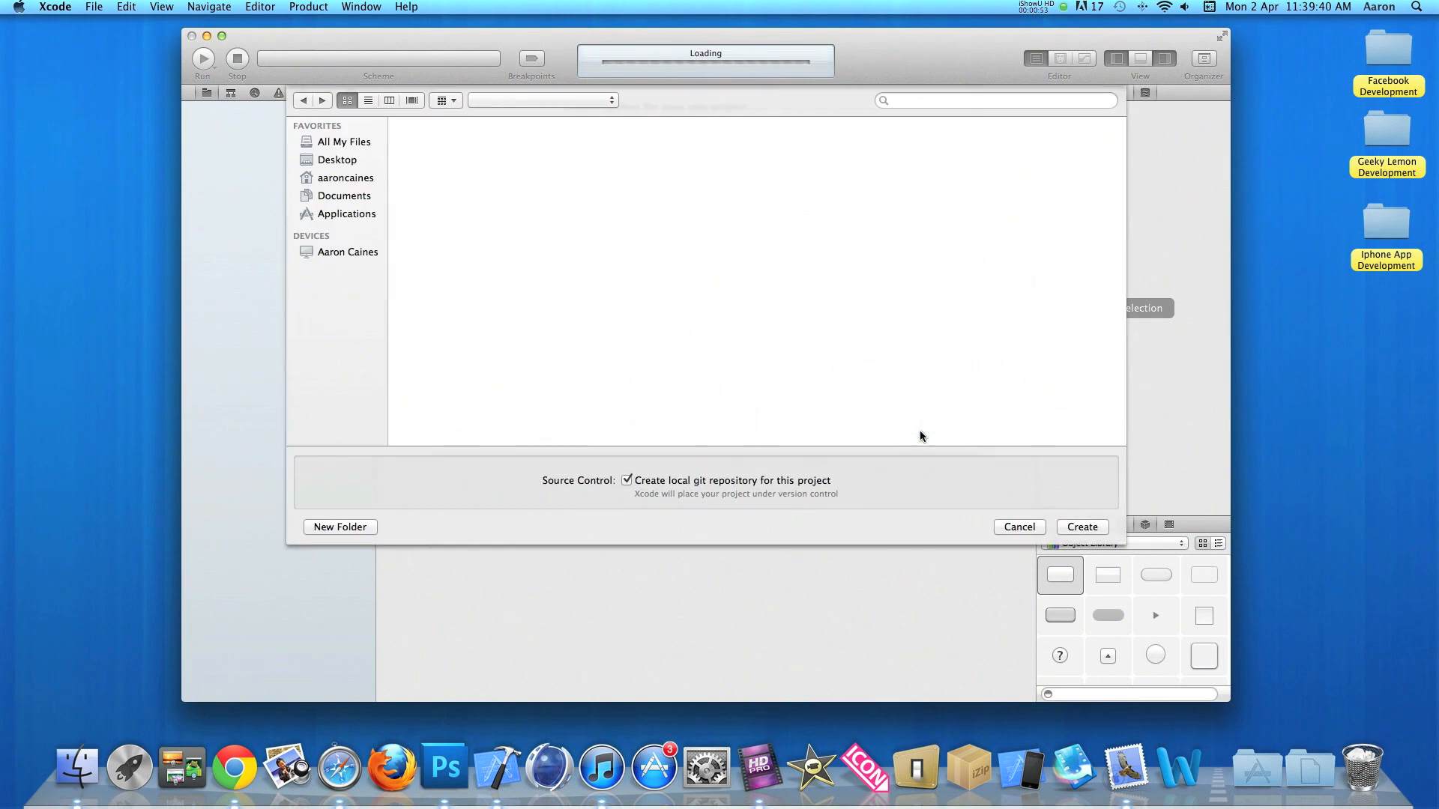
pyautogui.click(337, 160)
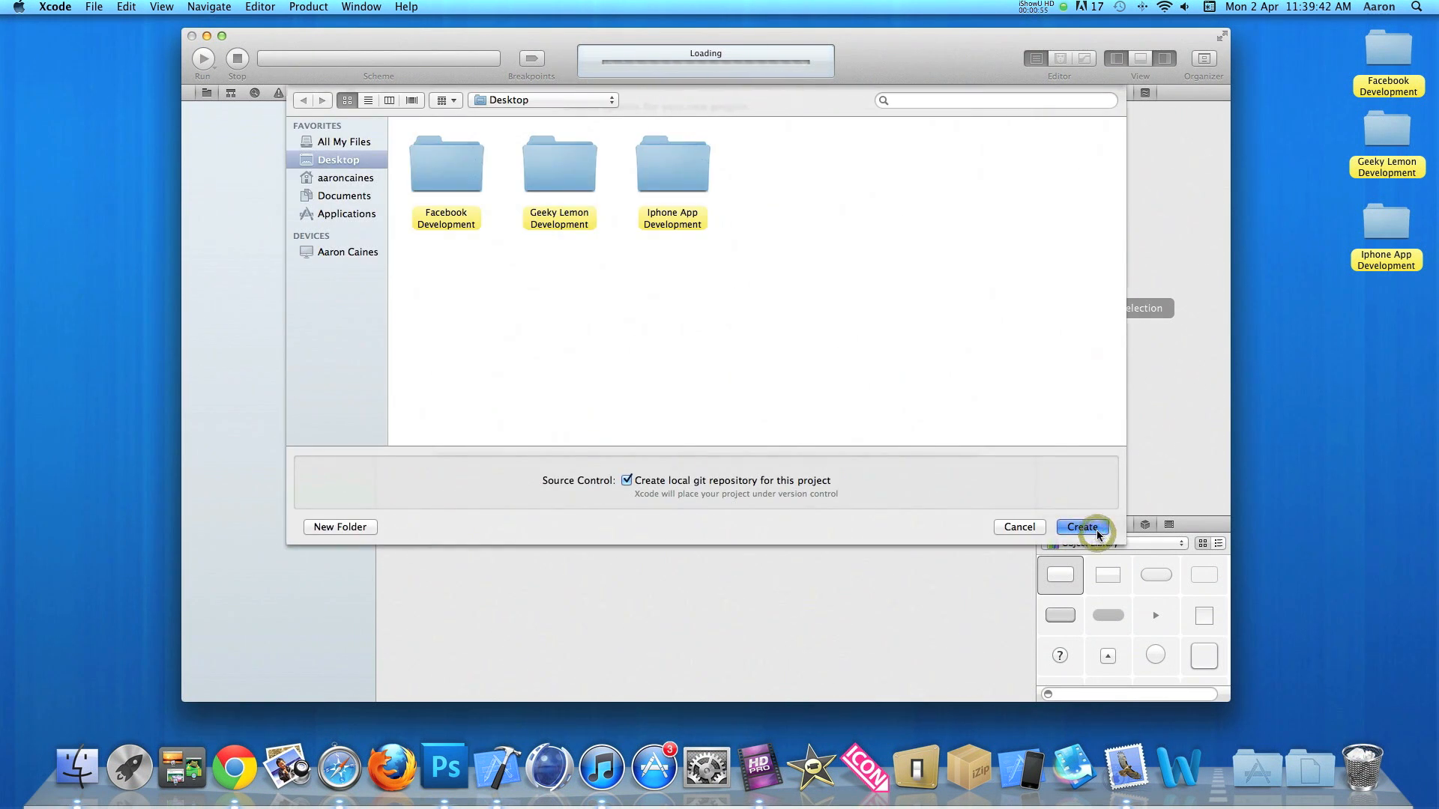
pyautogui.click(1080, 526)
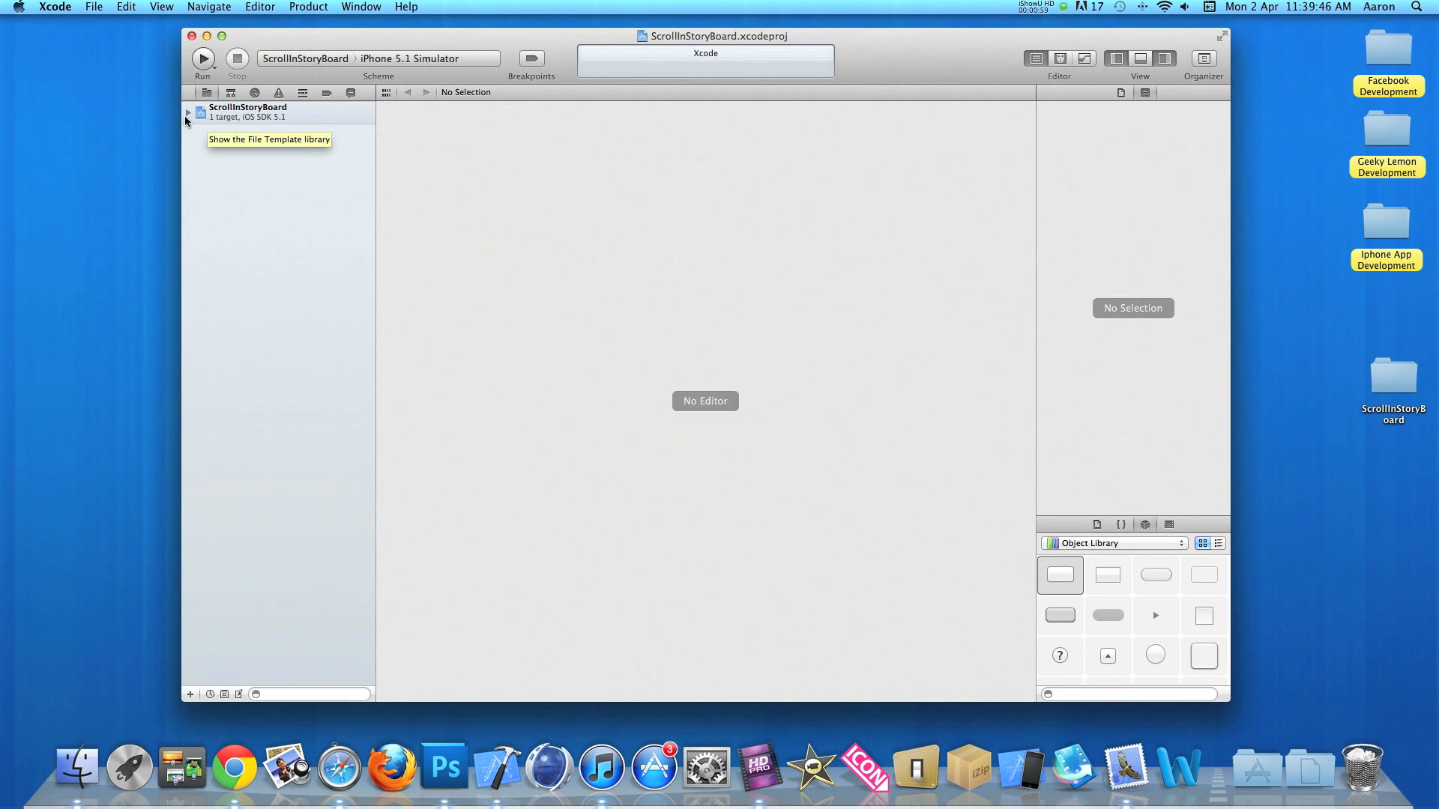
# Step: Expand the ScrollInStoryBoard group in the navigator and bring up MainStoryboard.storyboard
pyautogui.click(189, 113)
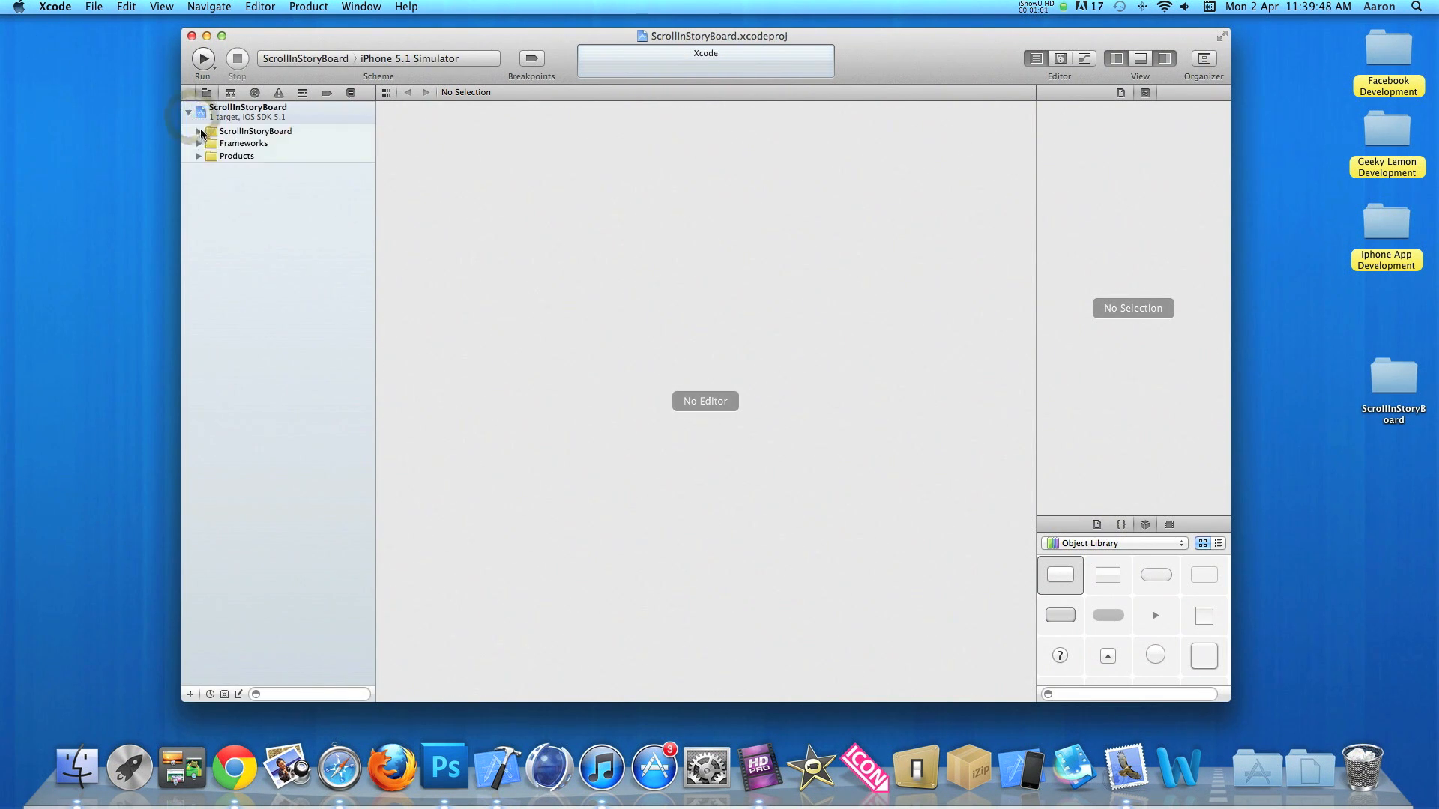
pyautogui.click(200, 130)
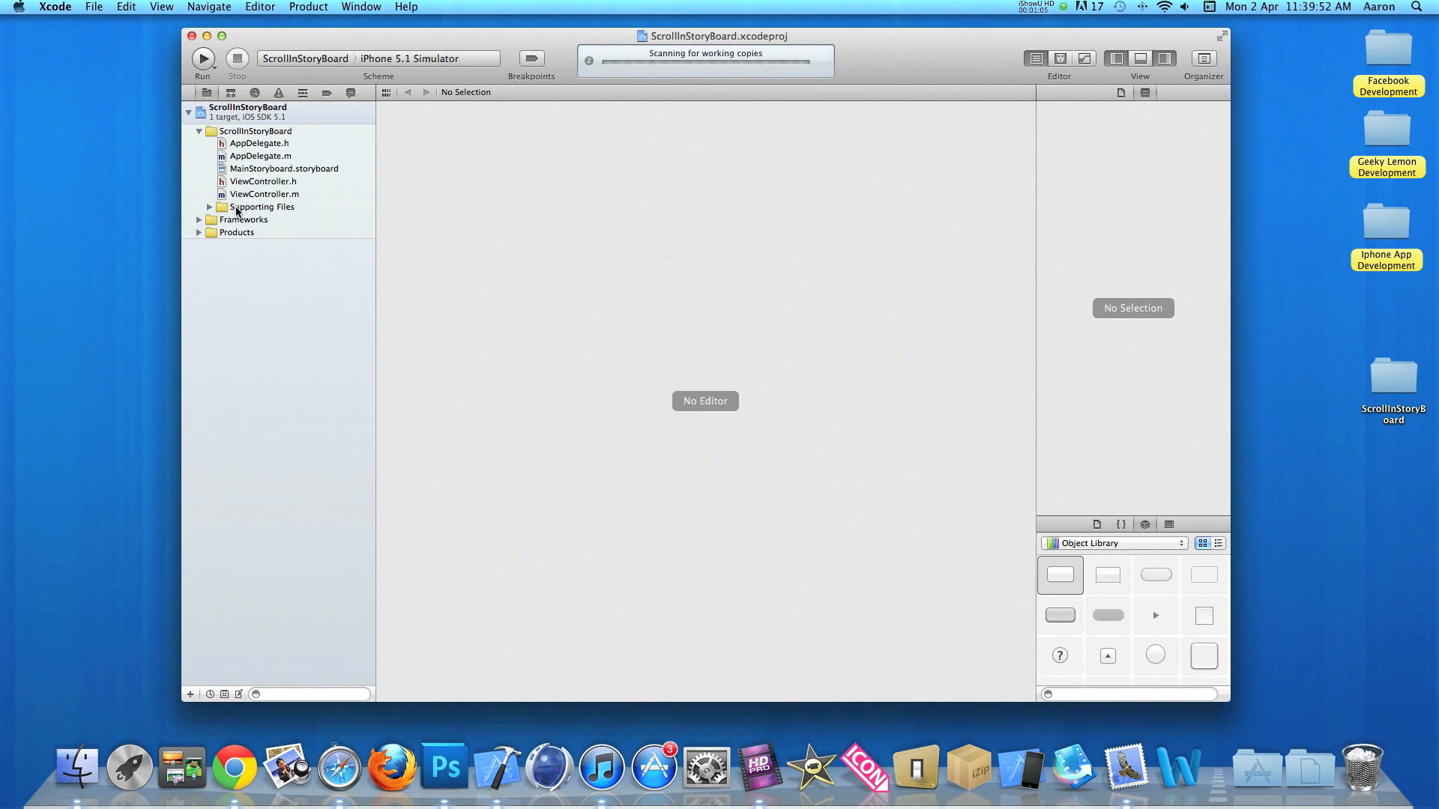
pyautogui.click(247, 108)
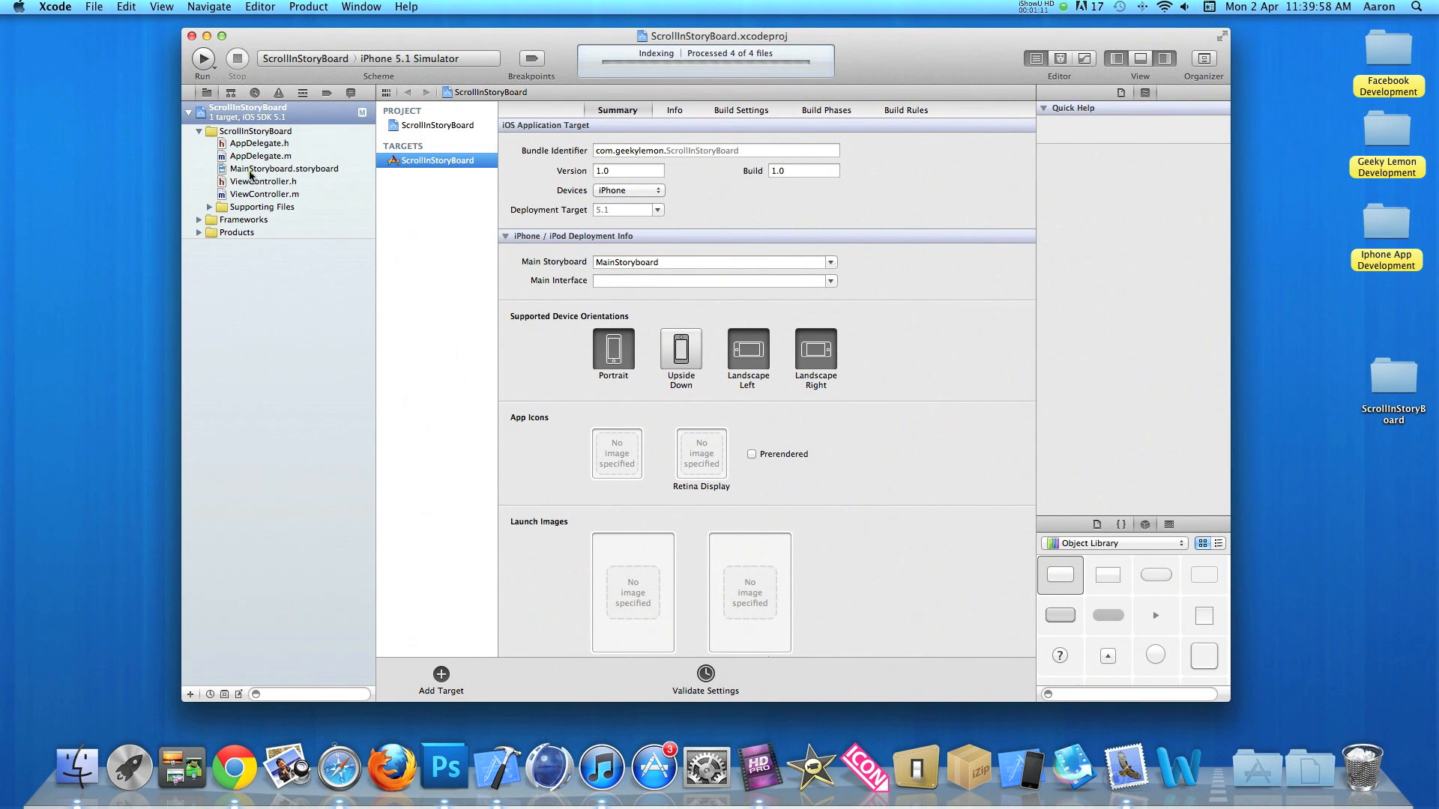
pyautogui.click(284, 170)
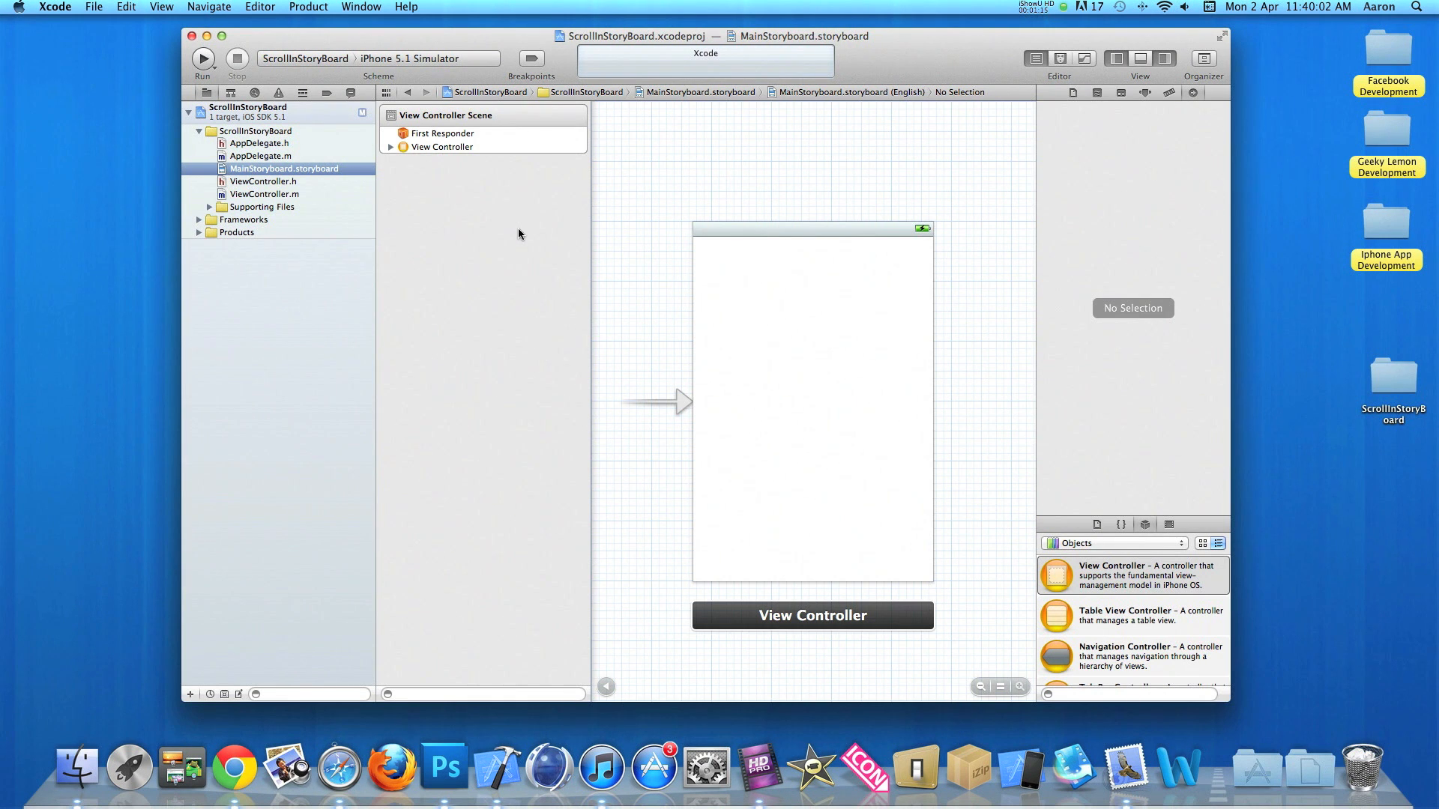
pyautogui.moveTo(456, 209)
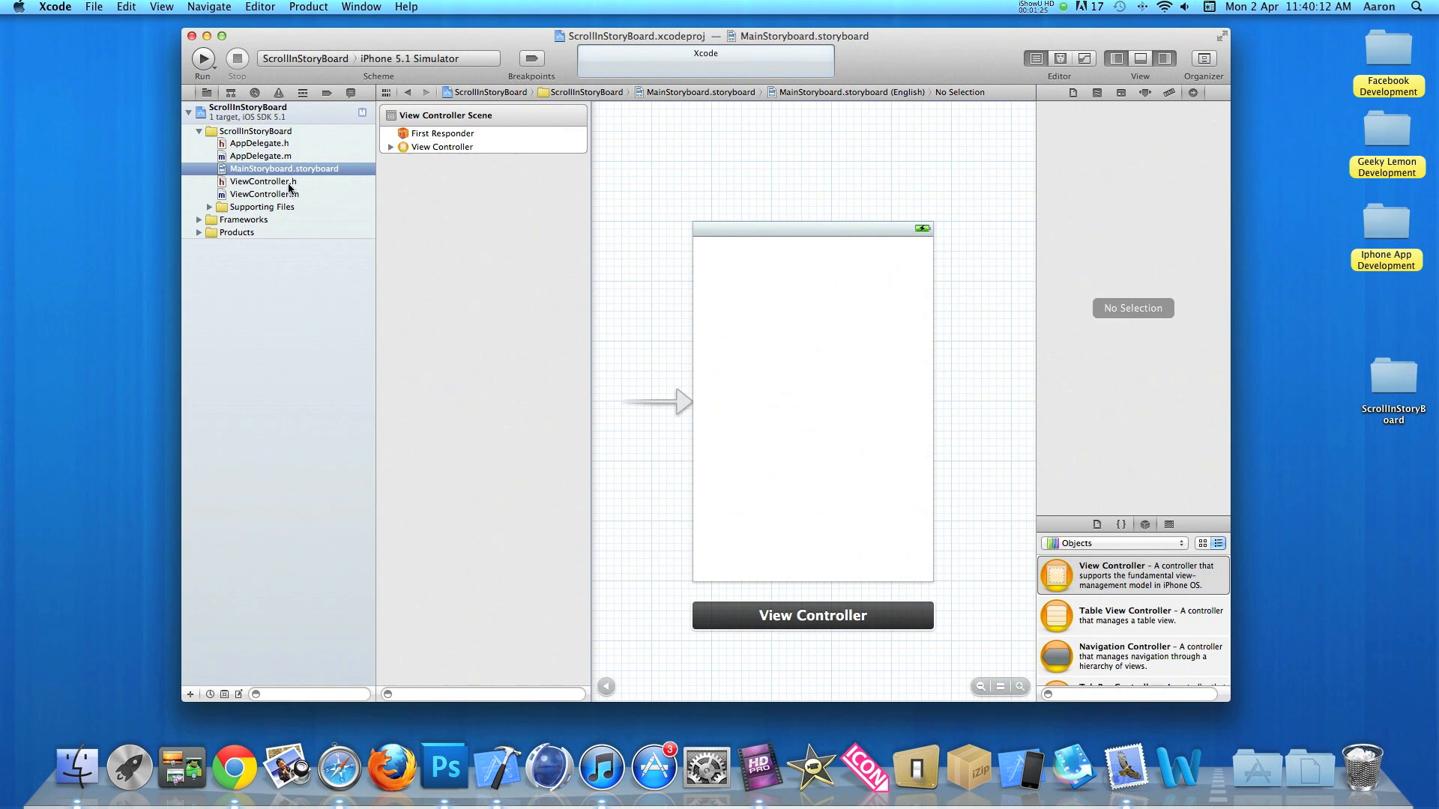
# Step: Declare IBOutlet UIScrollView *Scroller; inside interface braces in ViewController.h, then switch to ViewController.m
pyautogui.click(263, 181)
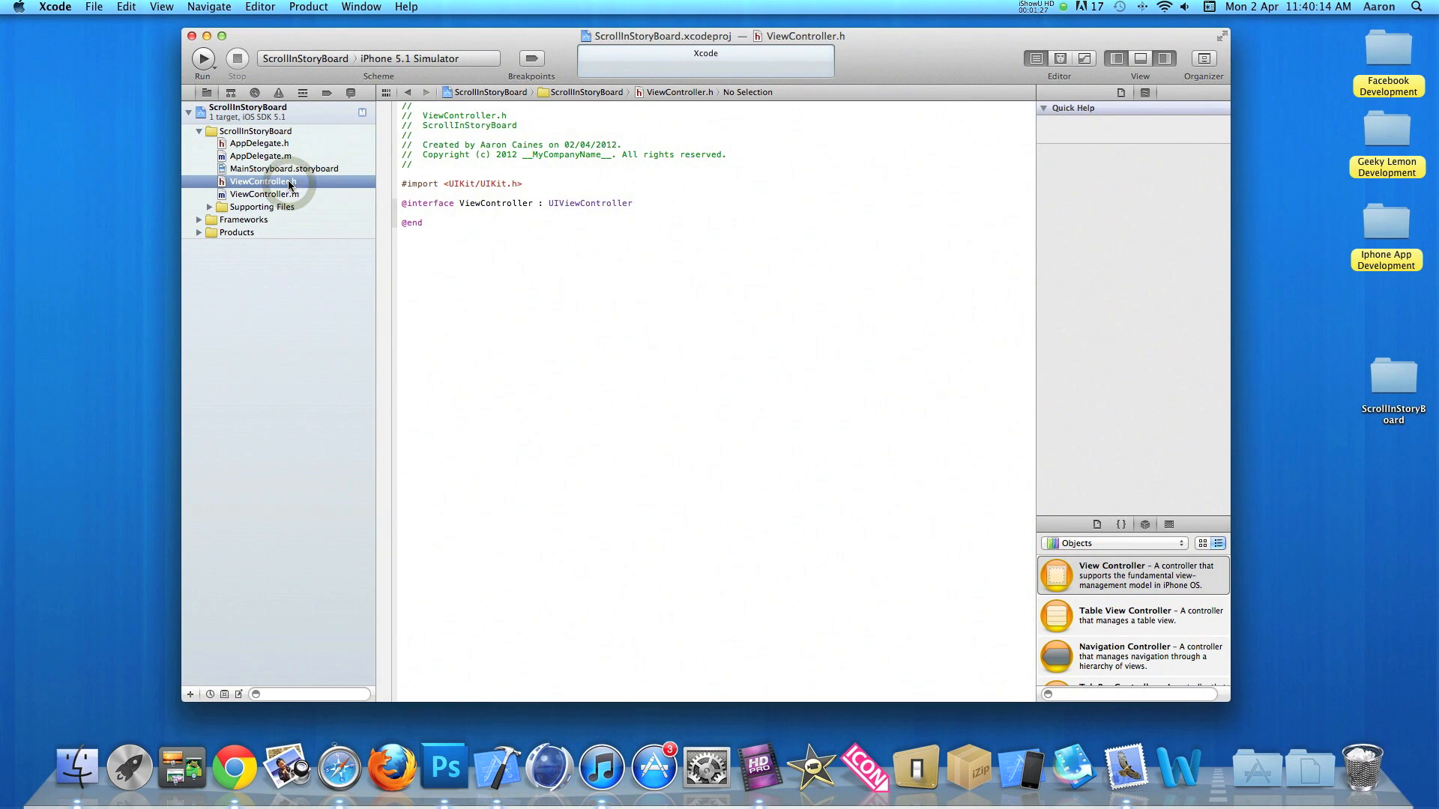
pyautogui.click(591, 202)
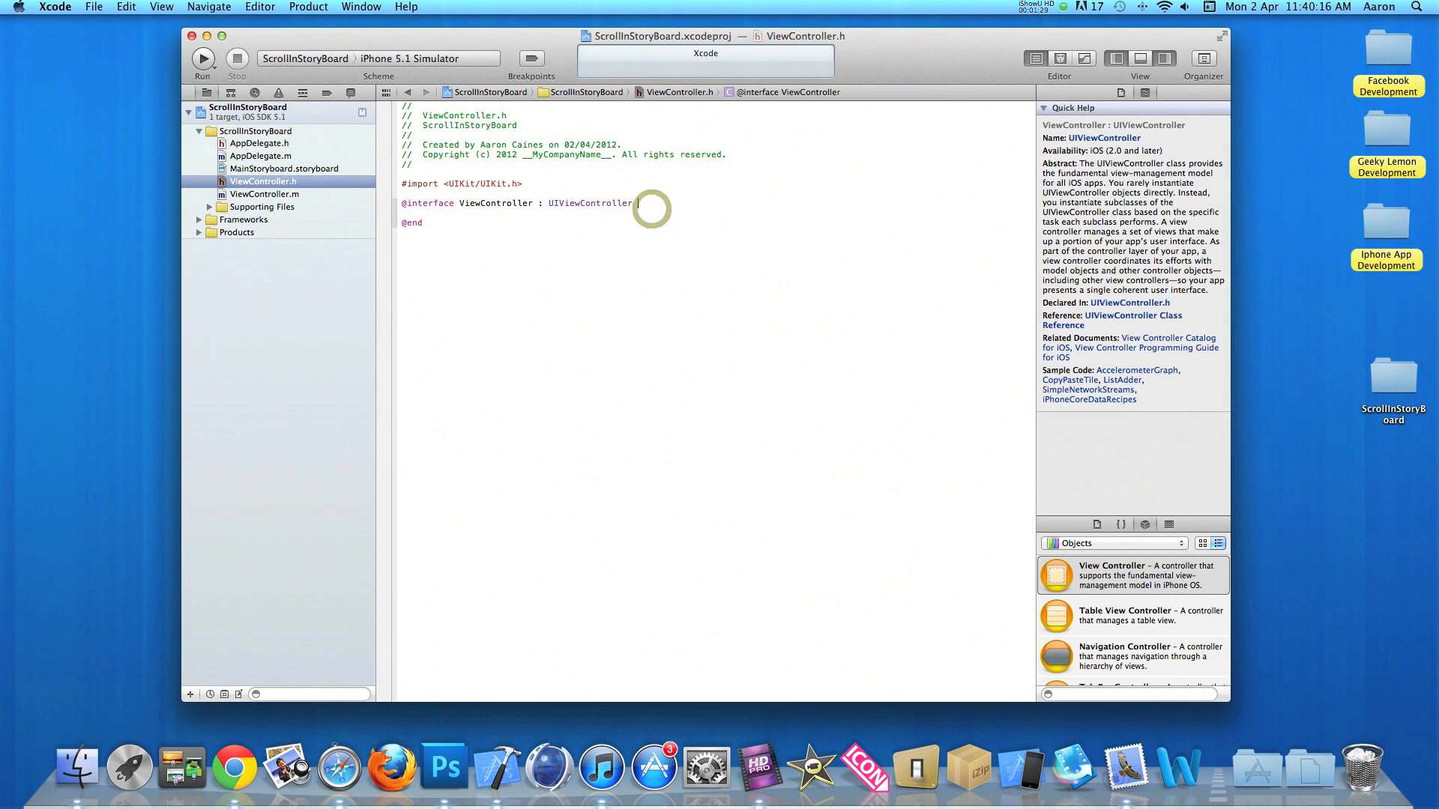
pyautogui.write('{')
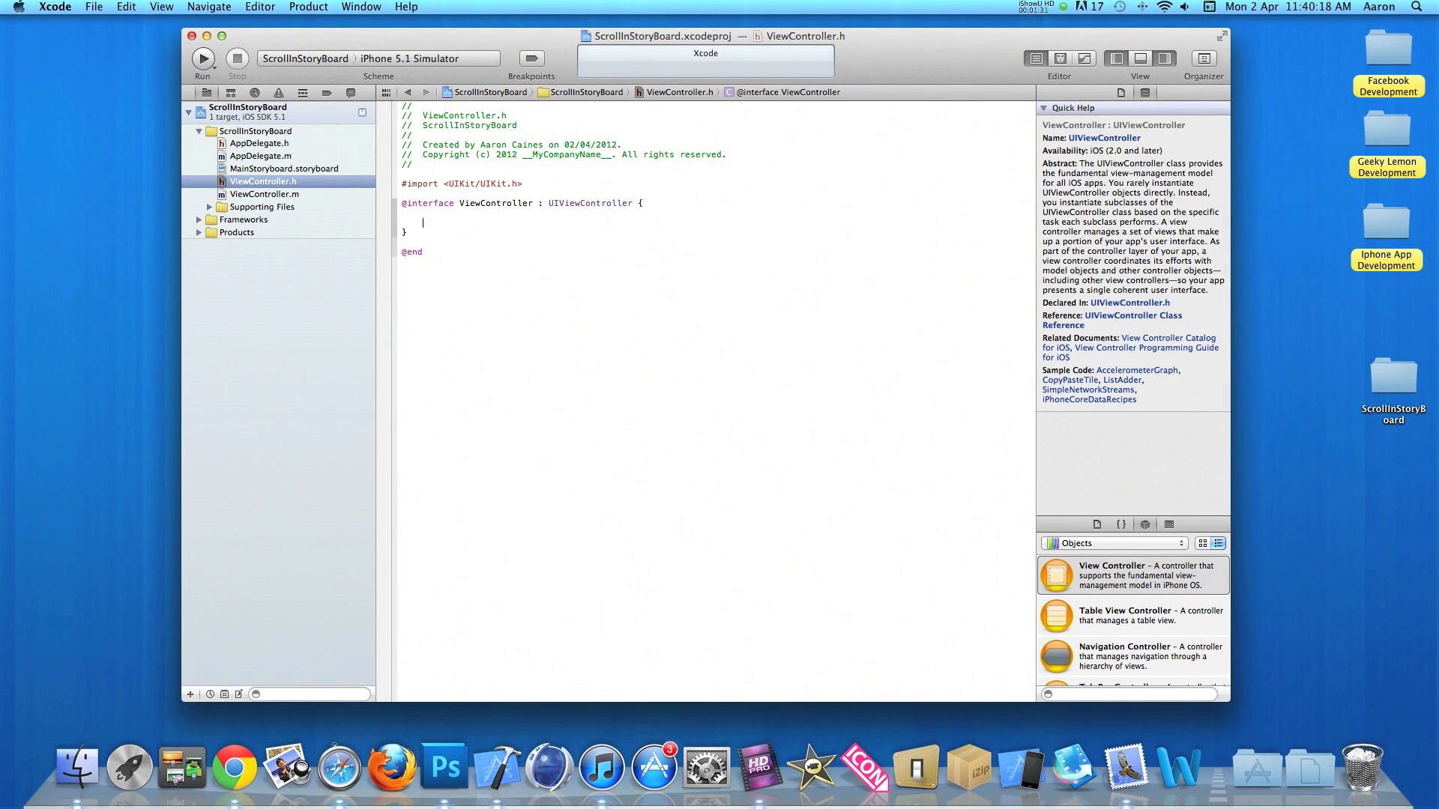
pyautogui.write('IBOutlet')
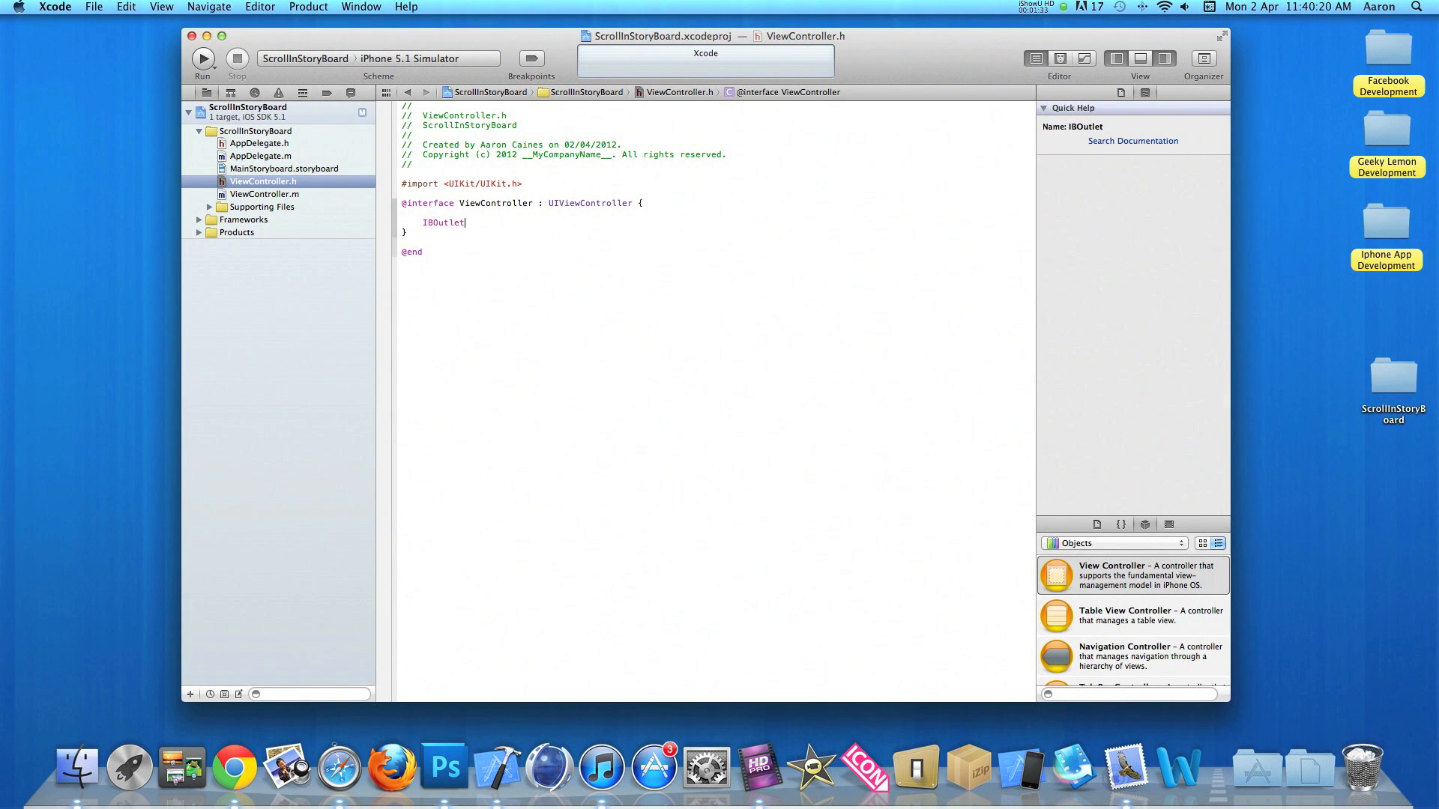
pyautogui.write('UIScrollView *')
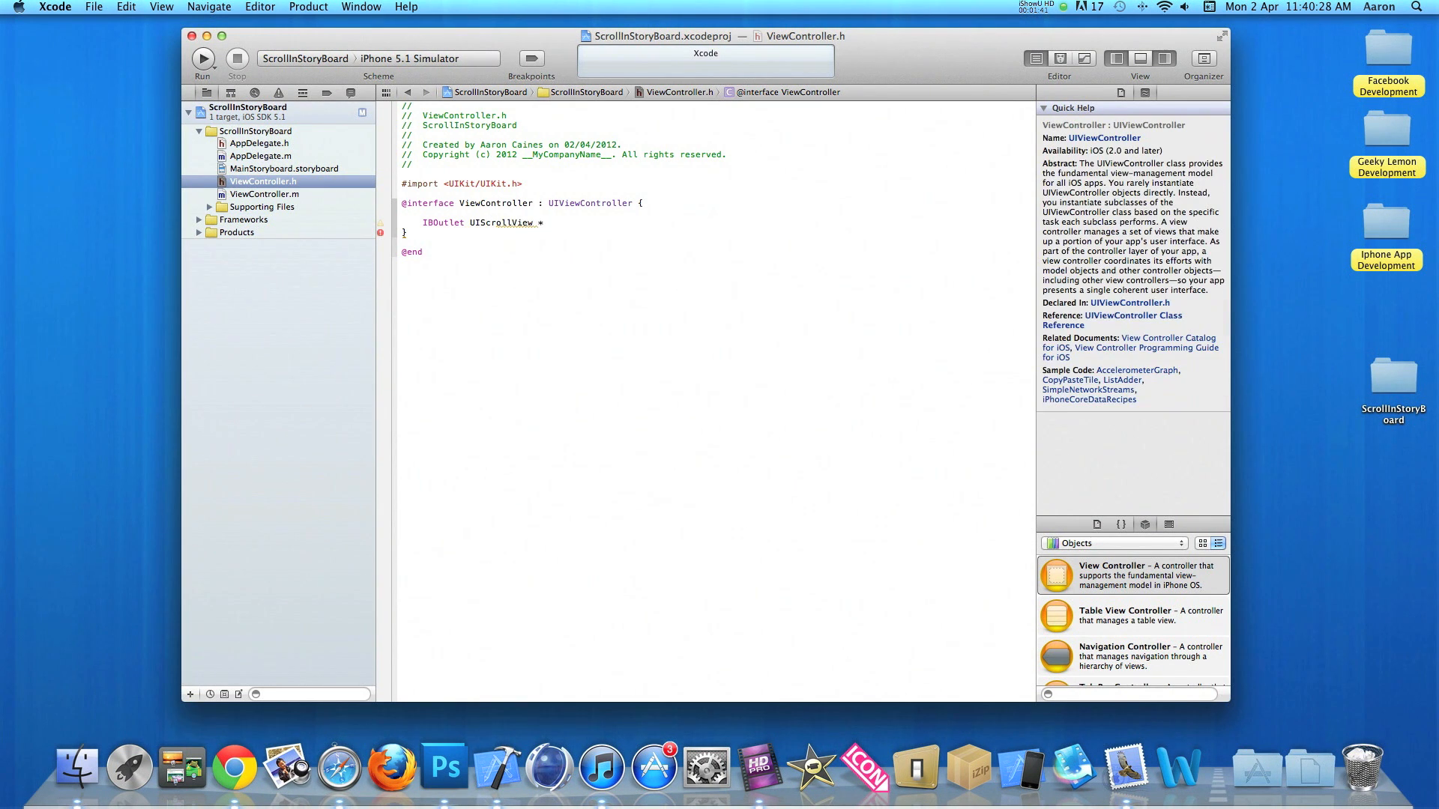
pyautogui.write('Scroller')
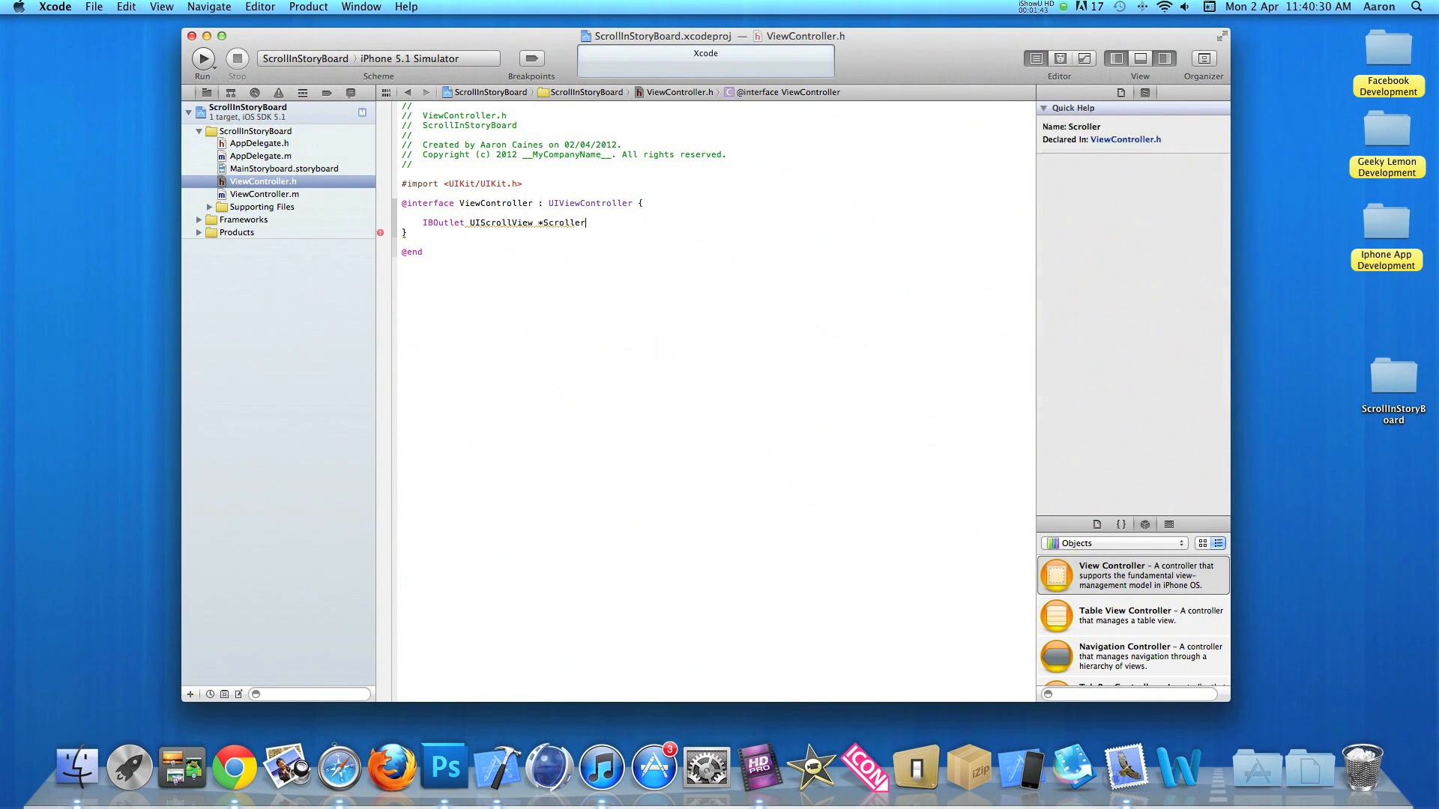
pyautogui.write(';')
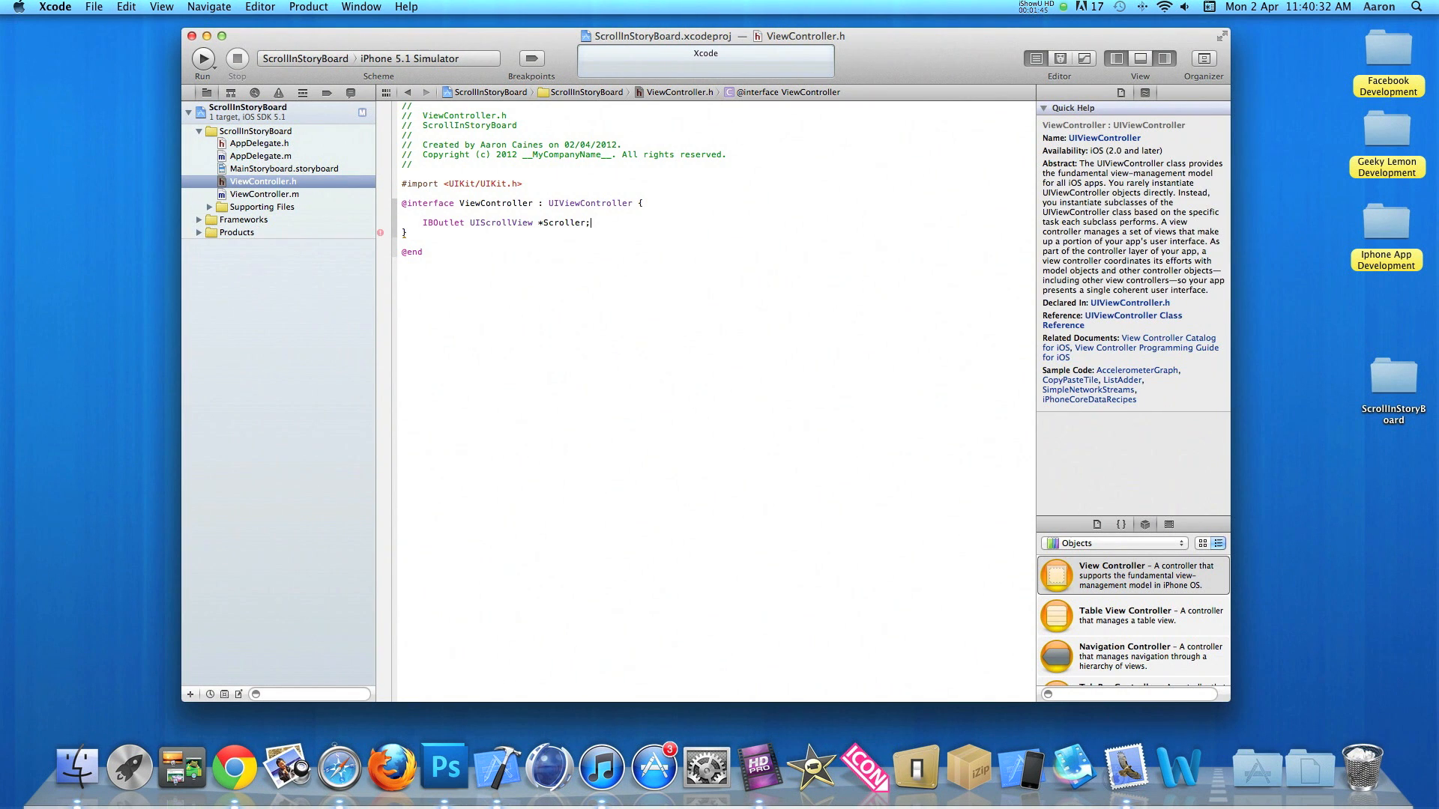
pyautogui.click(264, 194)
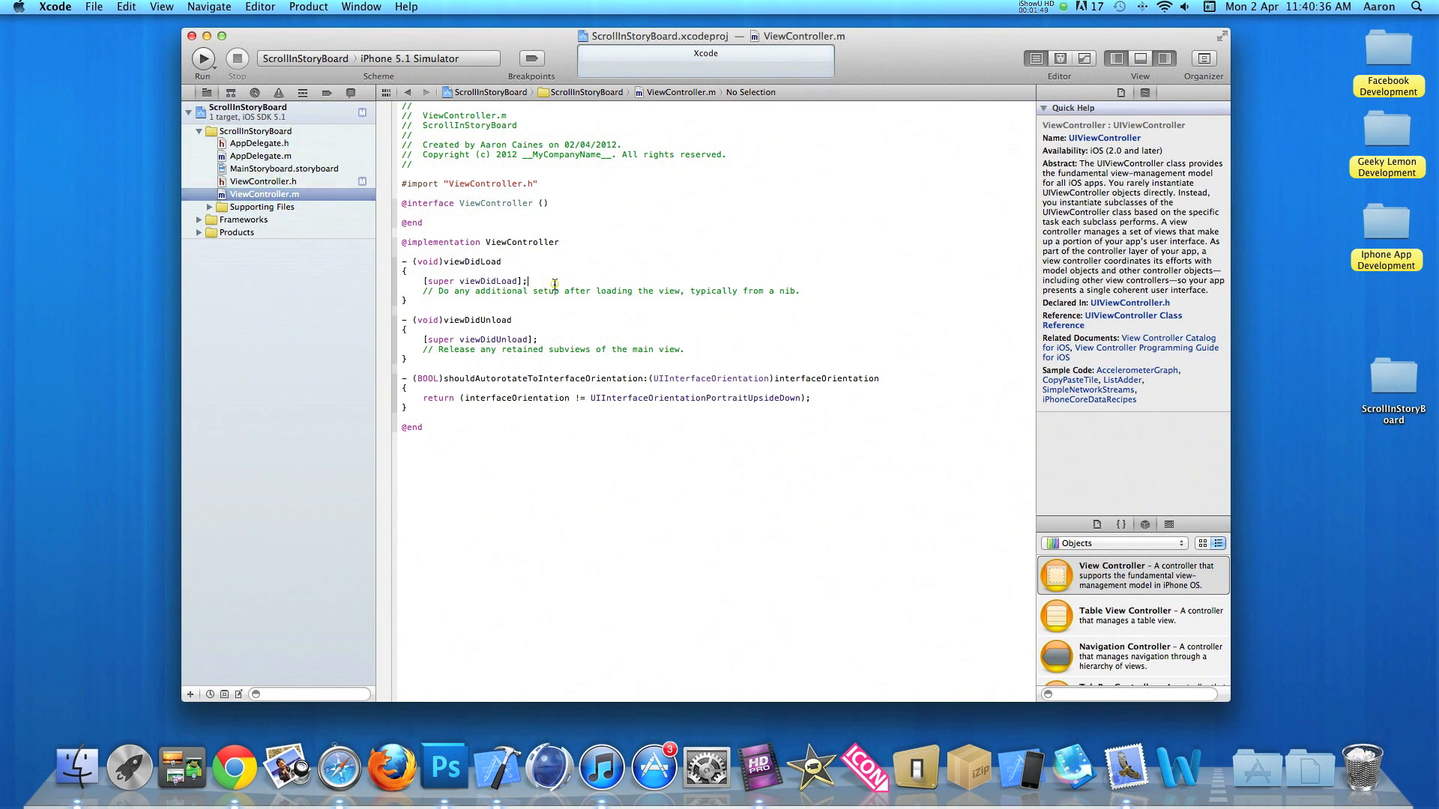
# Step: Add [Scroller setScrollEnabled:YES]; in viewDidLoad after the super call
pyautogui.press('return')
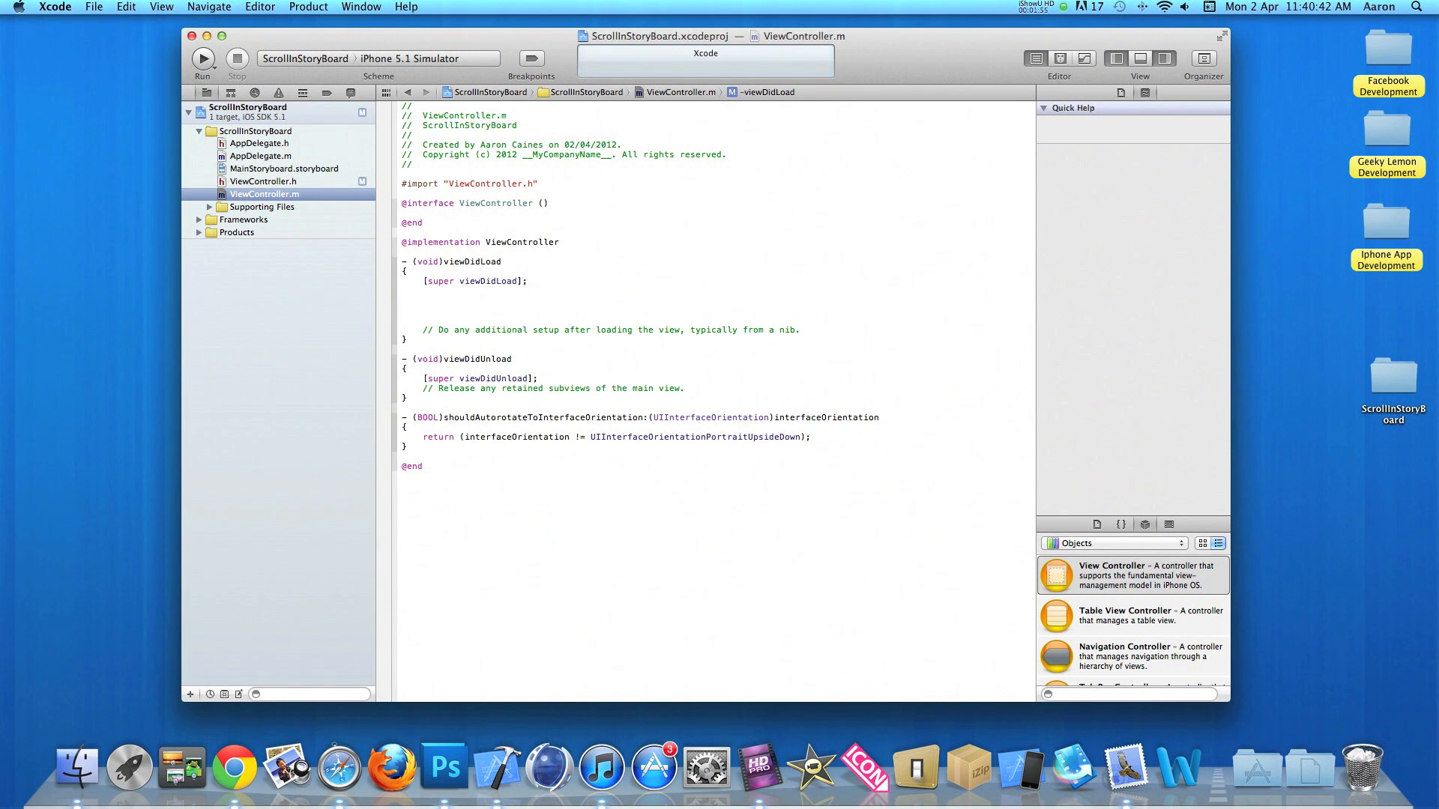
pyautogui.write('super')
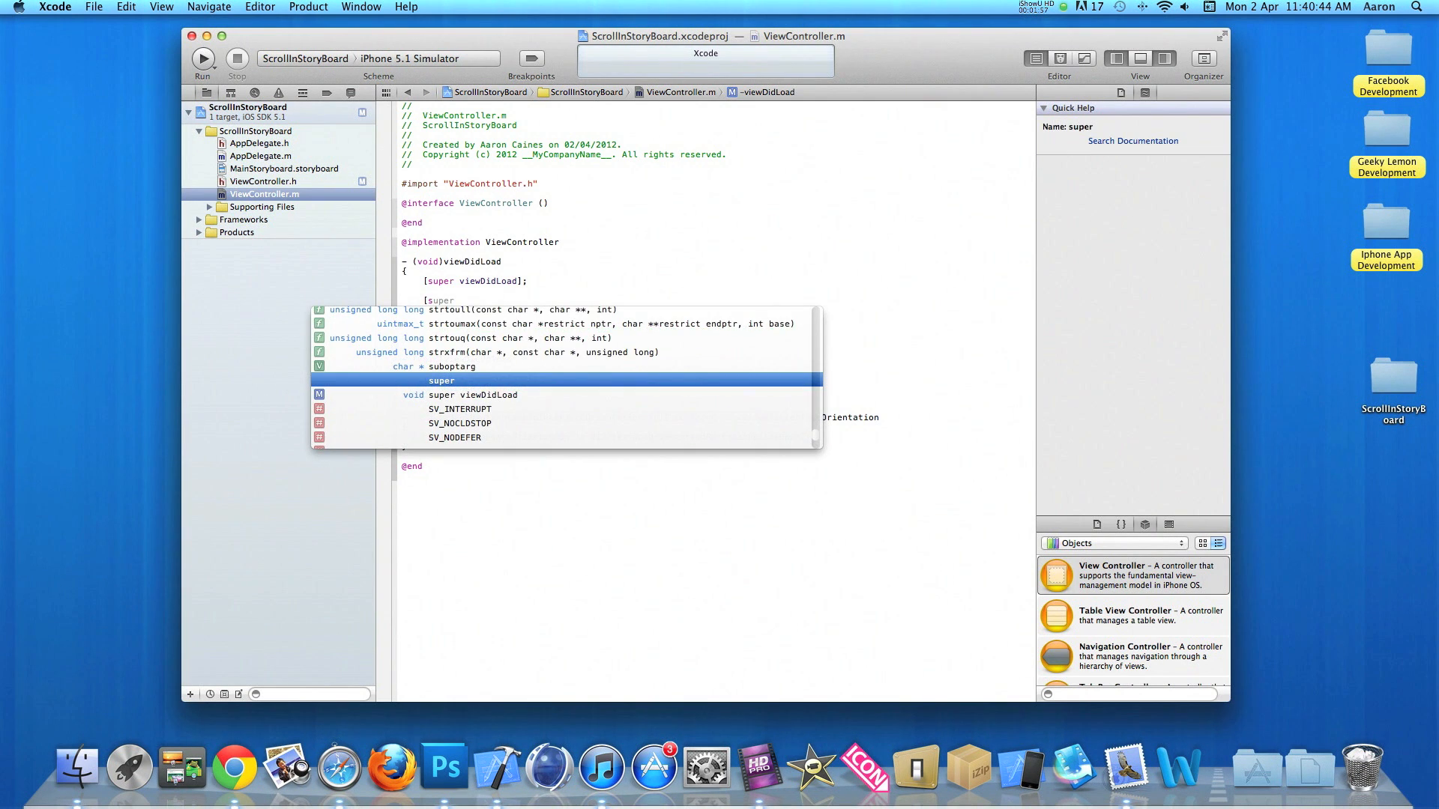
pyautogui.write('Scroller setScrollEnabled:')
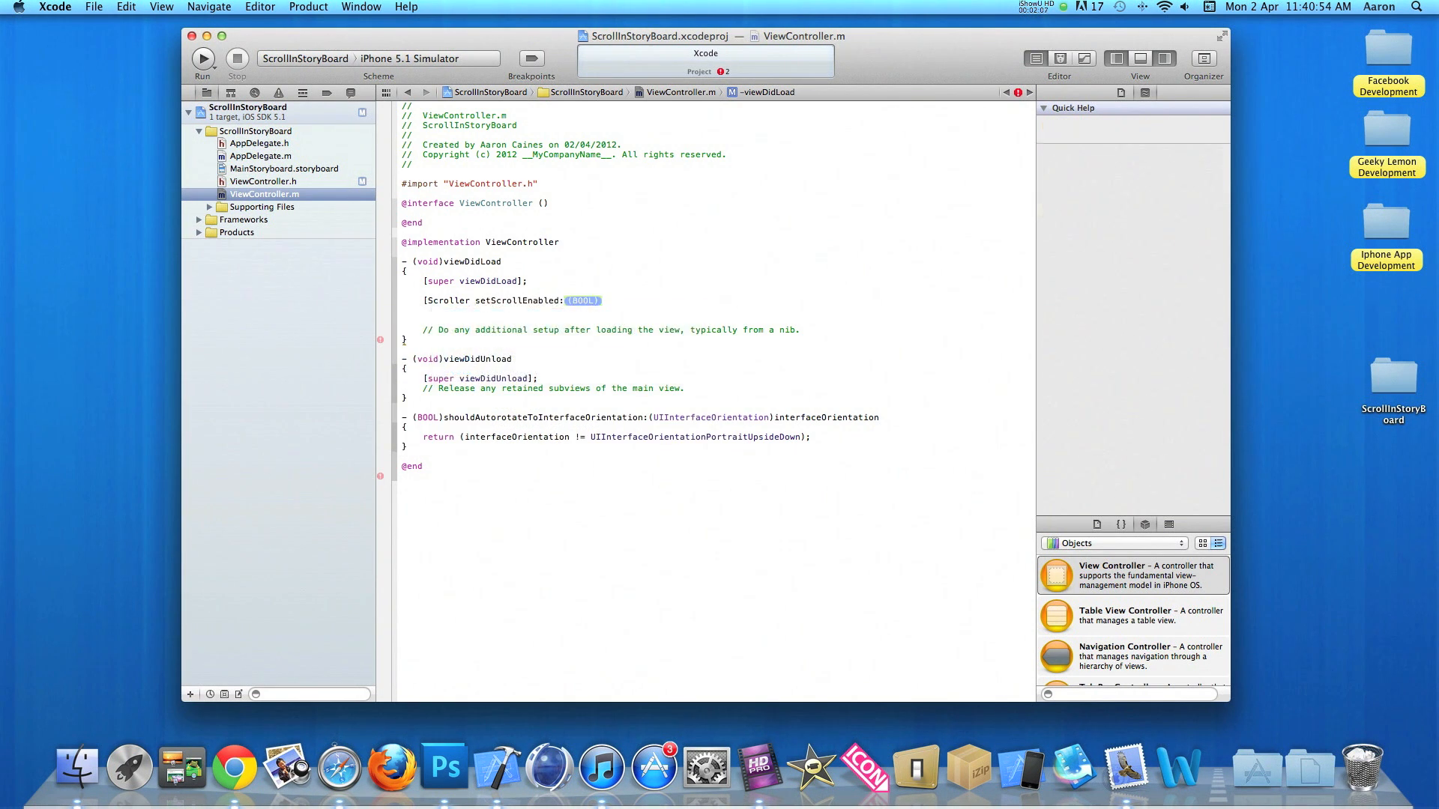
pyautogui.write('YES];')
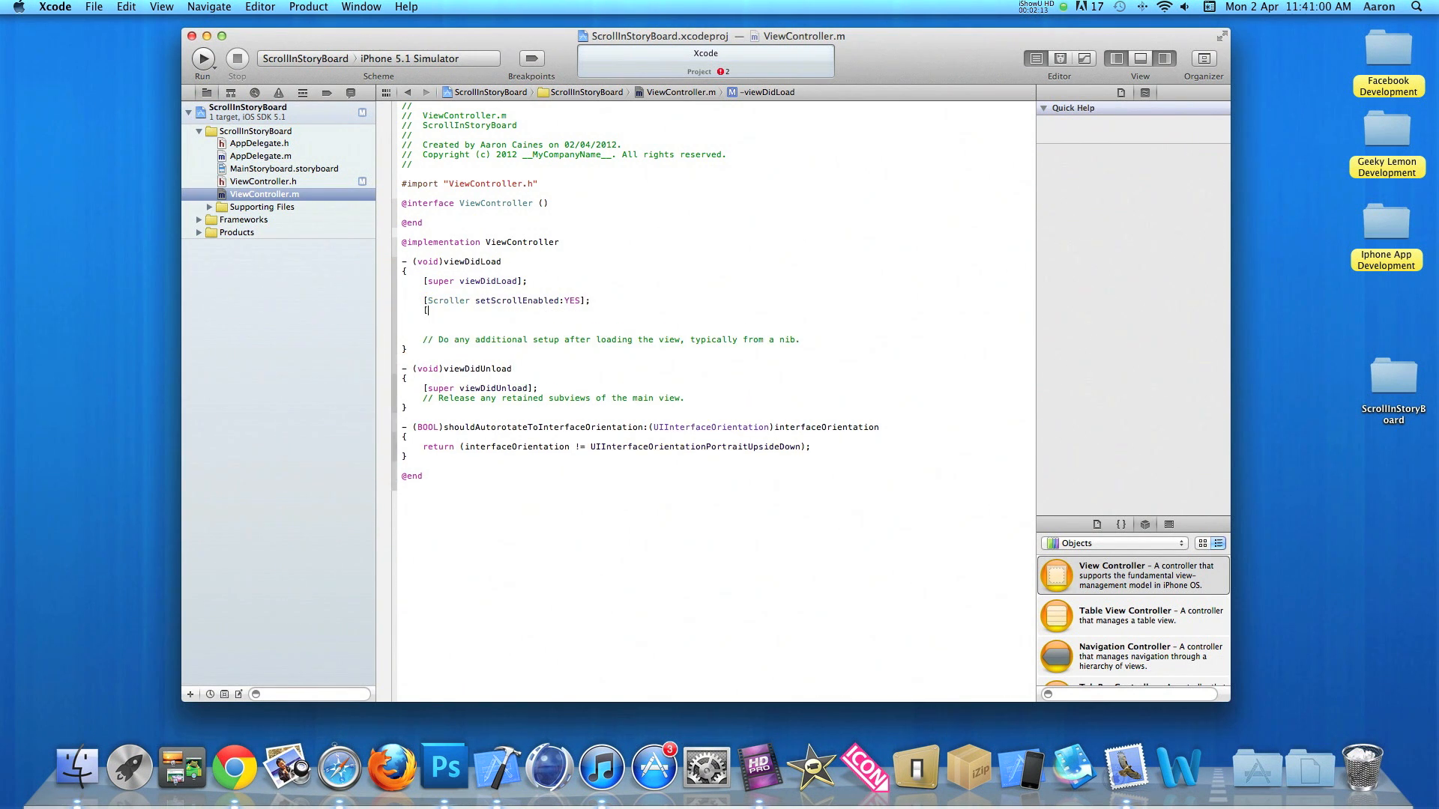
# Step: Add [Scroller setContentSize:CGSizeMake(320, 1000)]; via code completion
pyautogui.write('[Scroller')
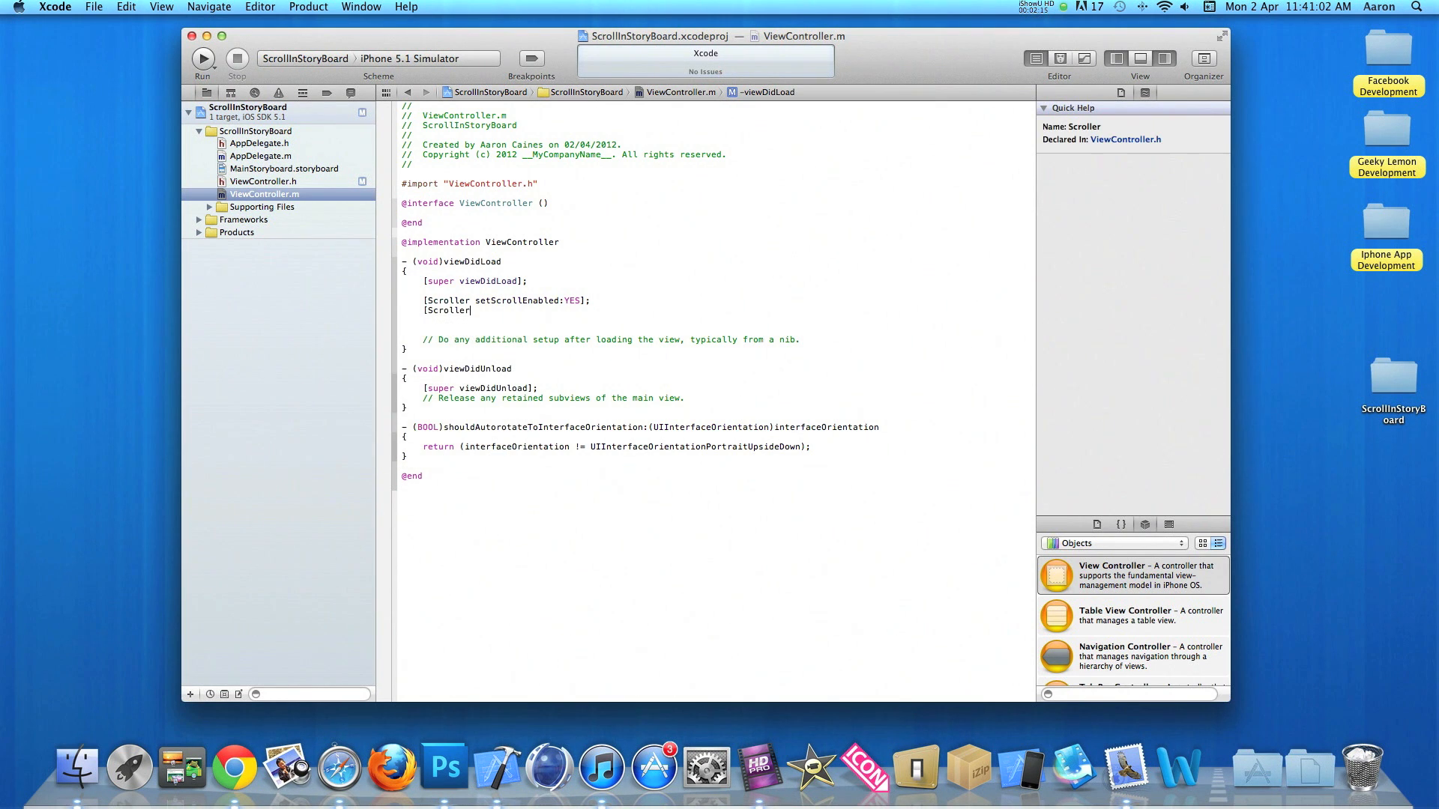
pyautogui.write('set')
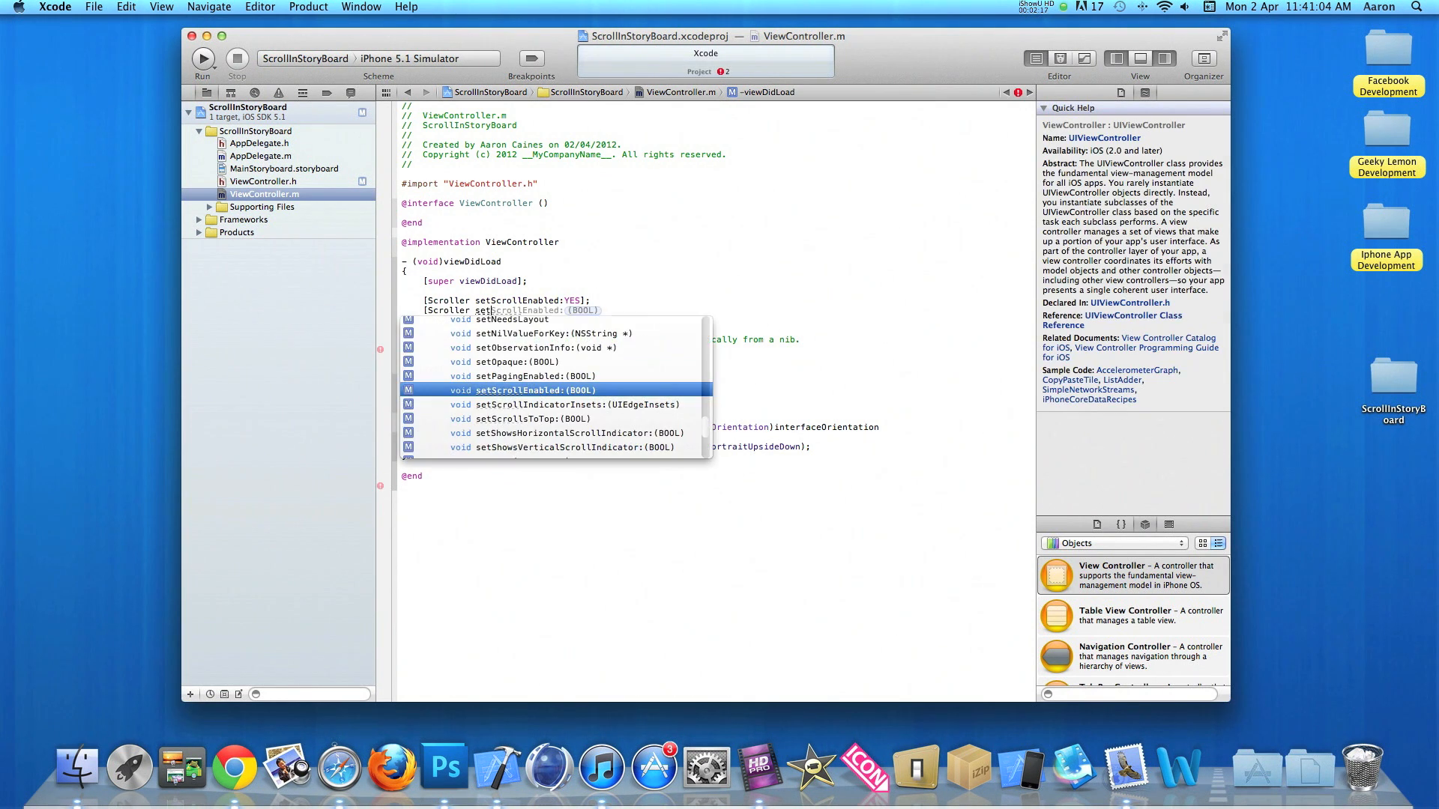
pyautogui.click(532, 389)
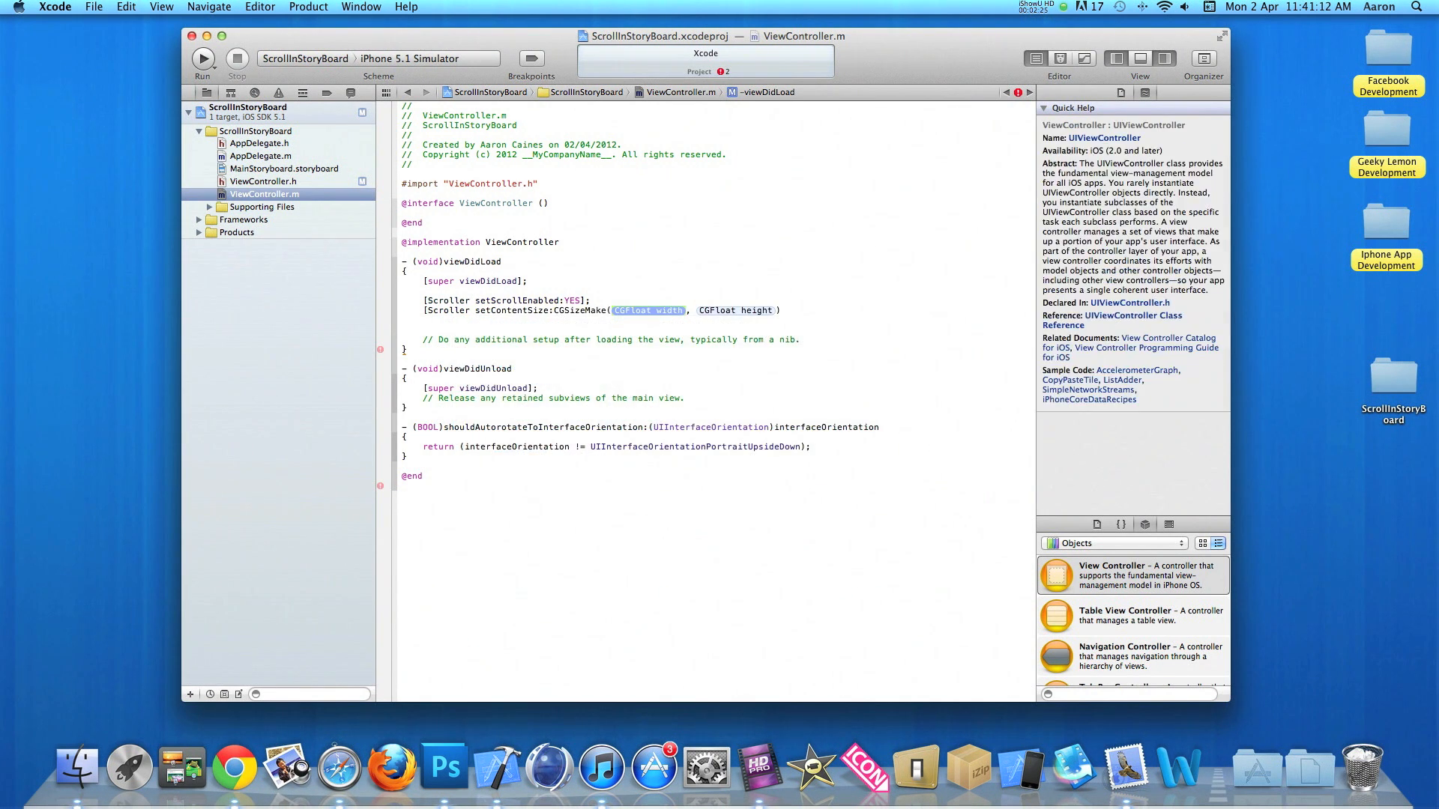
pyautogui.write('3')
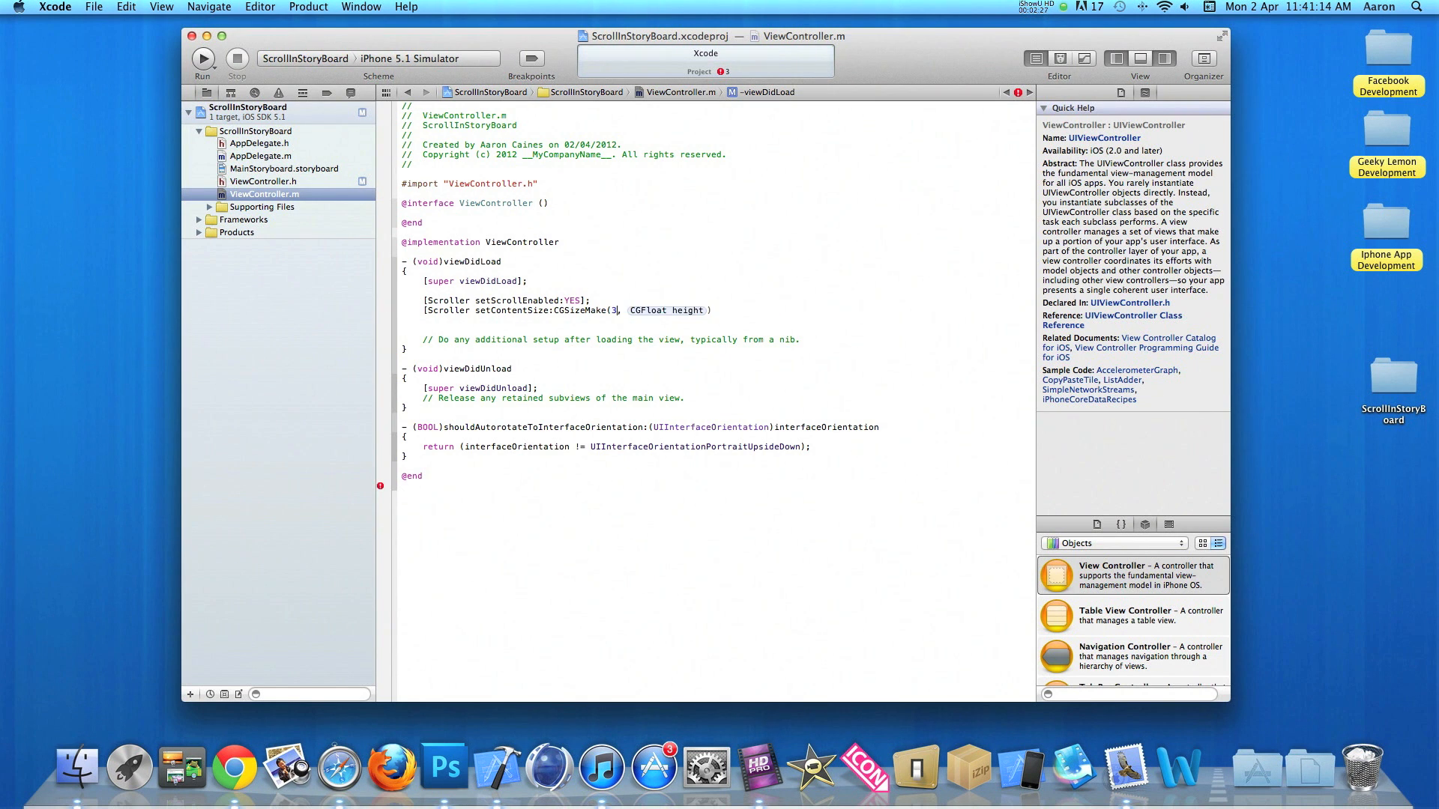
pyautogui.write('20')
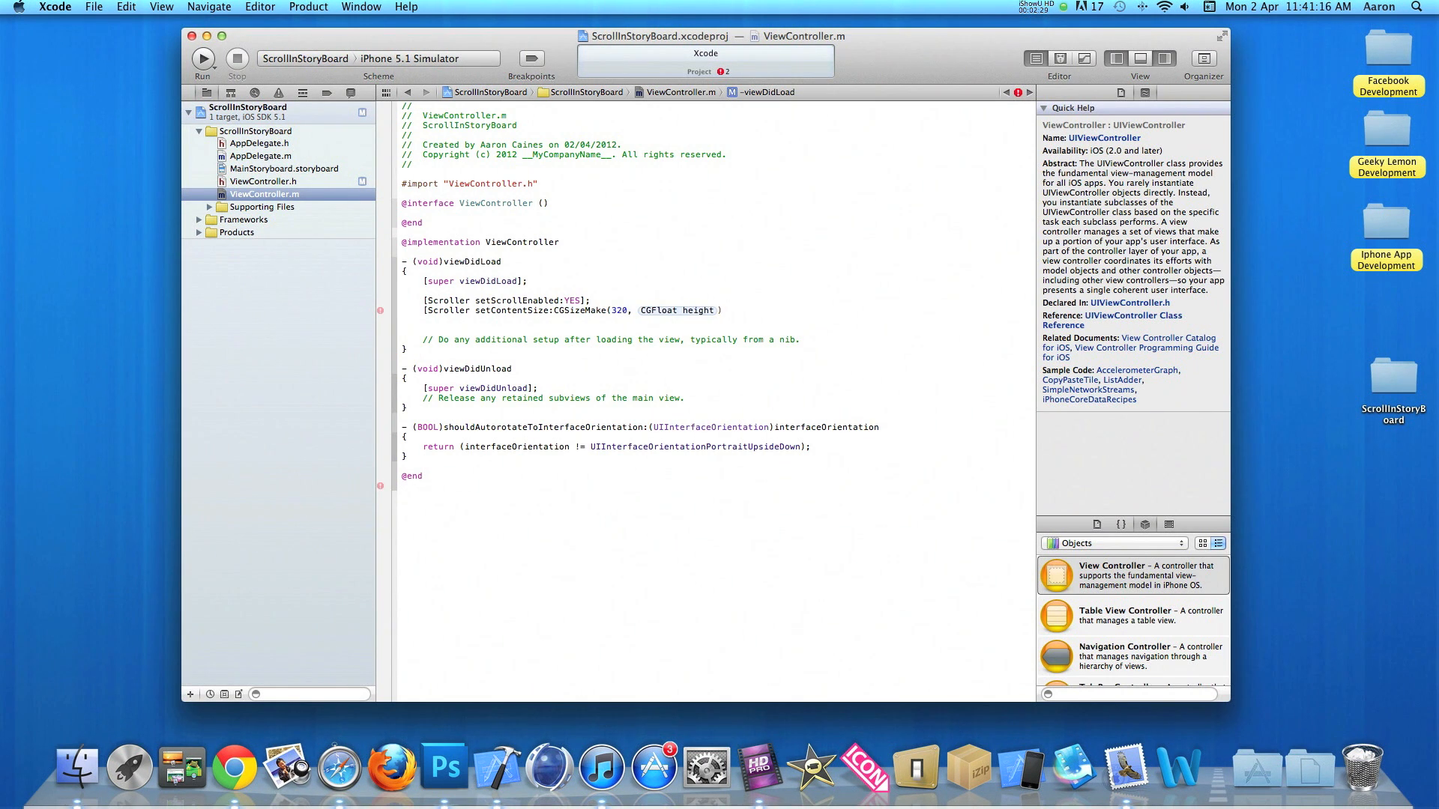
pyautogui.doubleClick(677, 310)
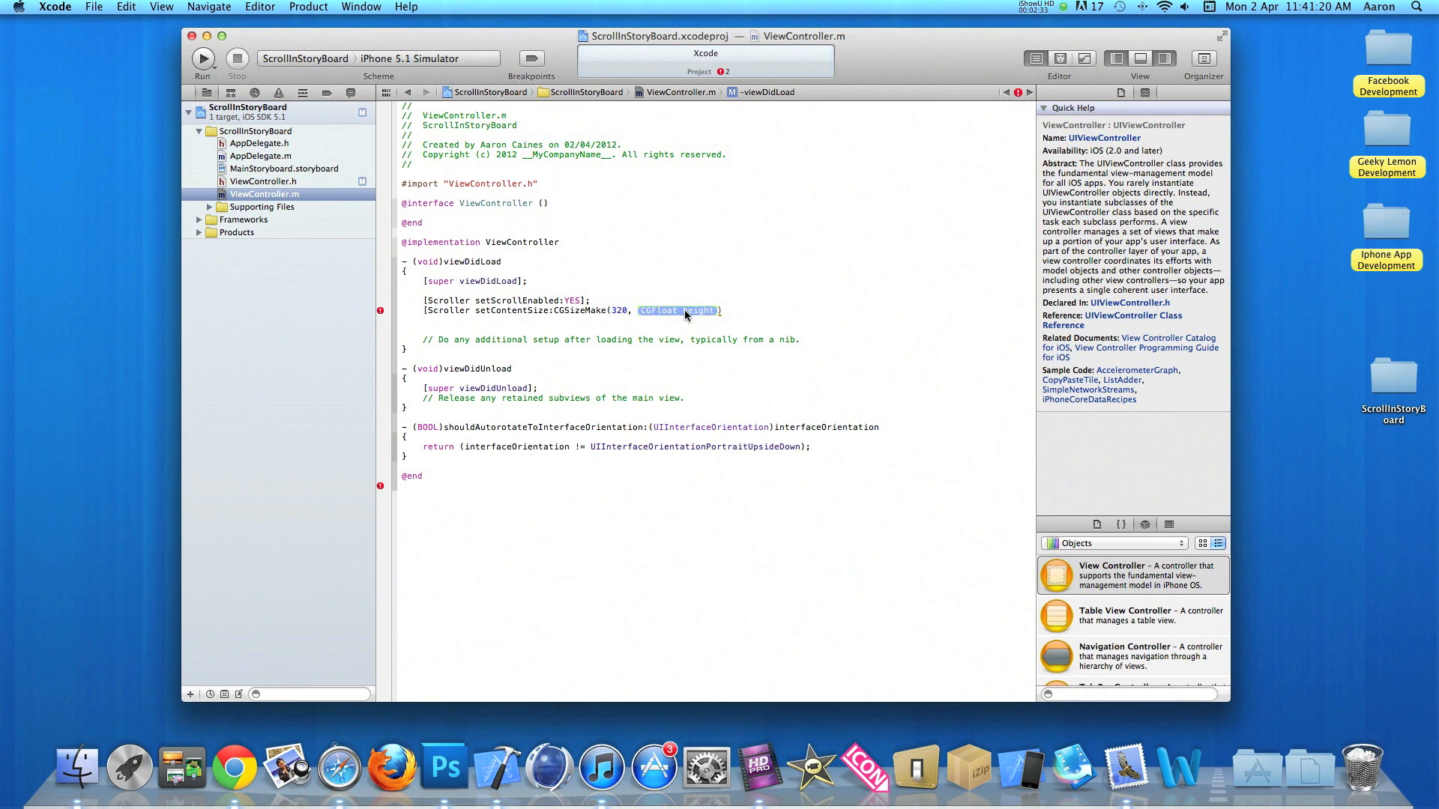
pyautogui.write('1000')
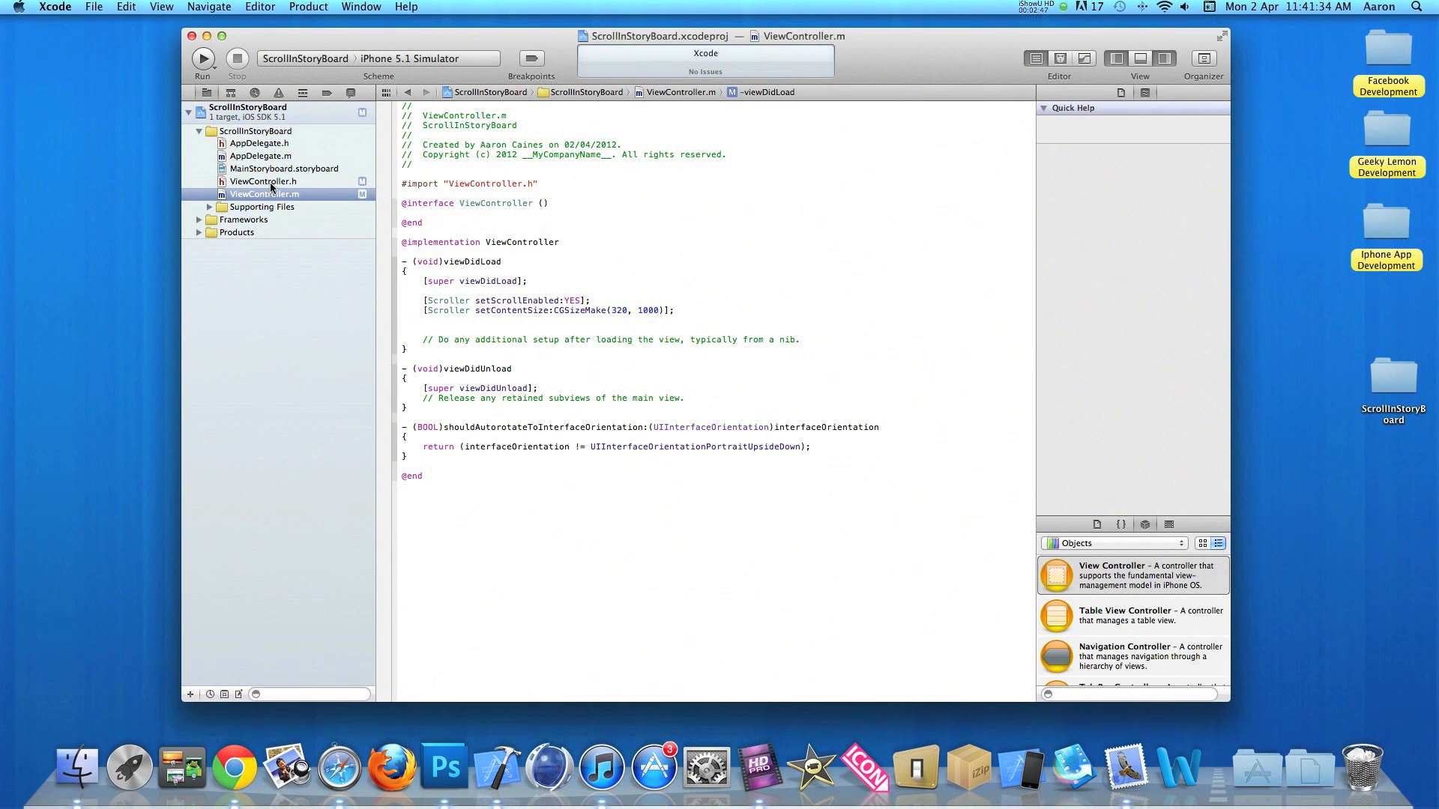
# Step: Drag a Scroll View from the Object Library onto the storyboard view and stretch it to full size
pyautogui.click(284, 169)
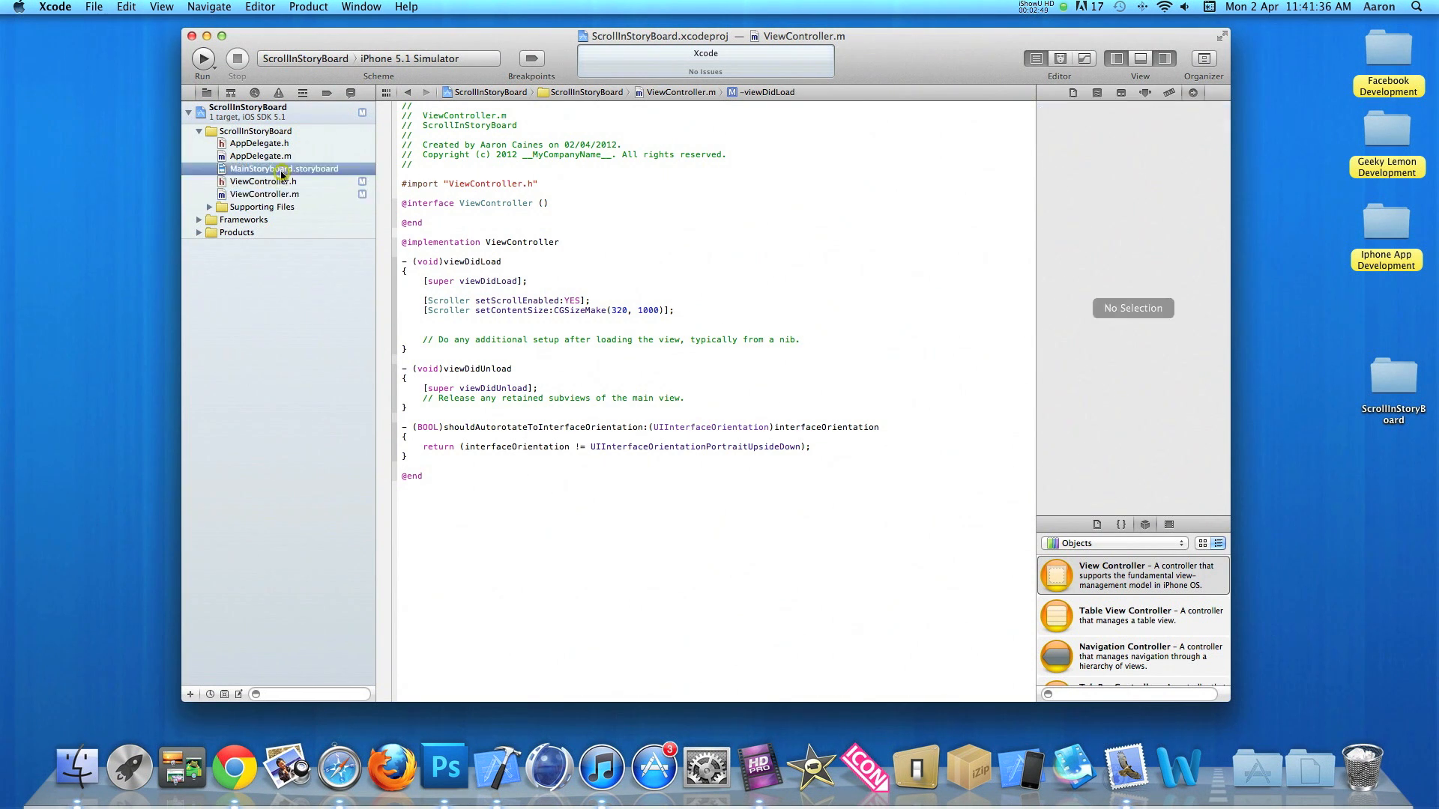
pyautogui.click(284, 169)
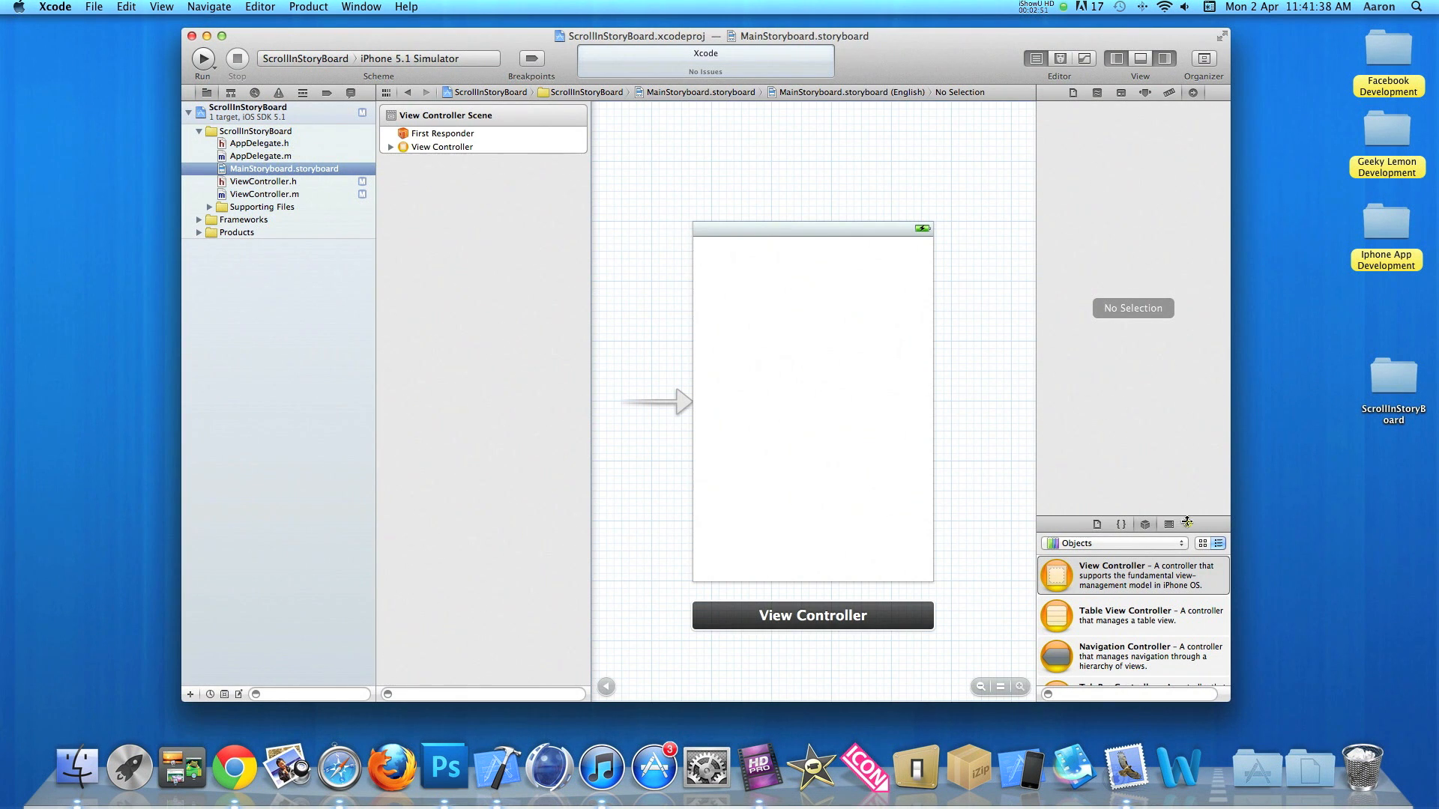
pyautogui.scroll(-3)
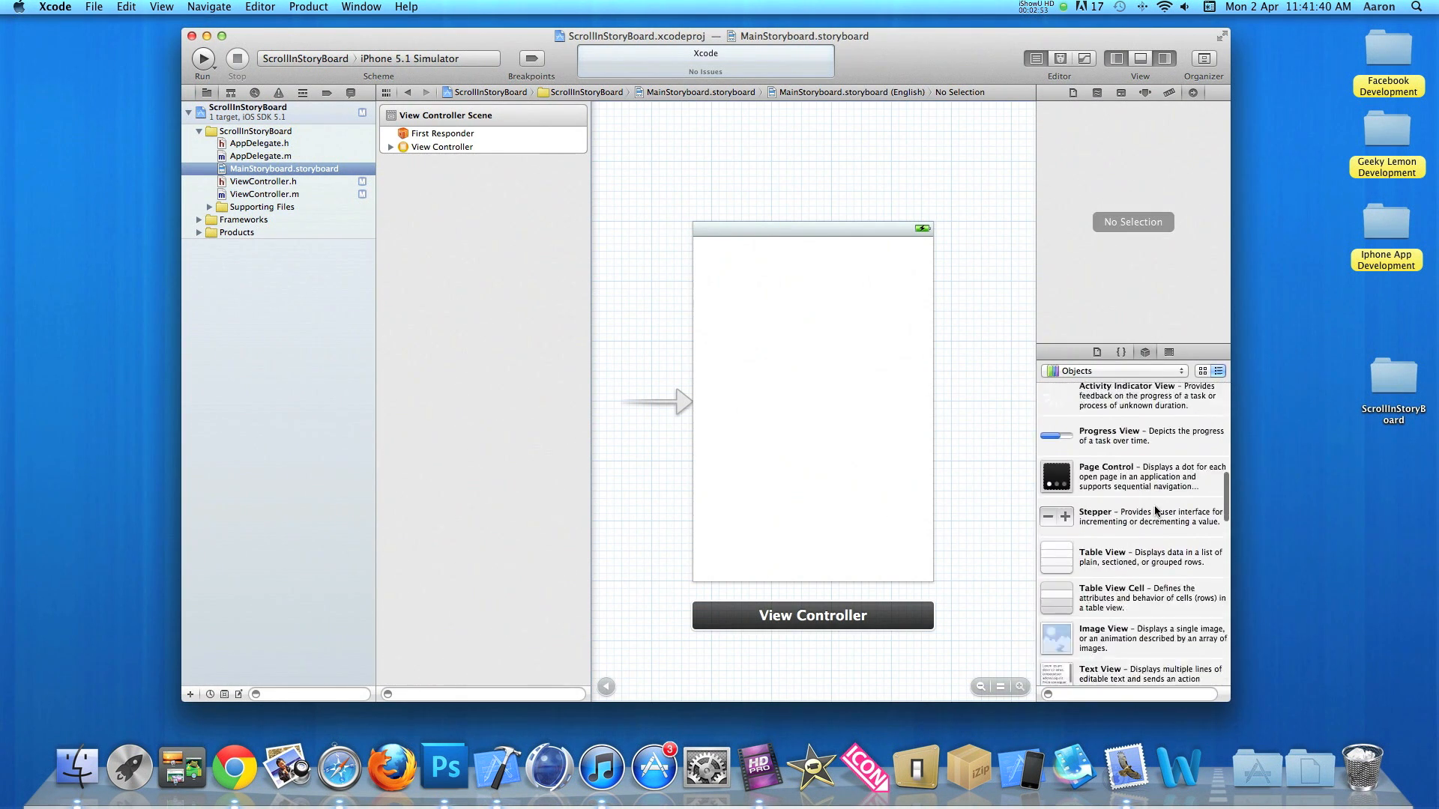
pyautogui.scroll(-3)
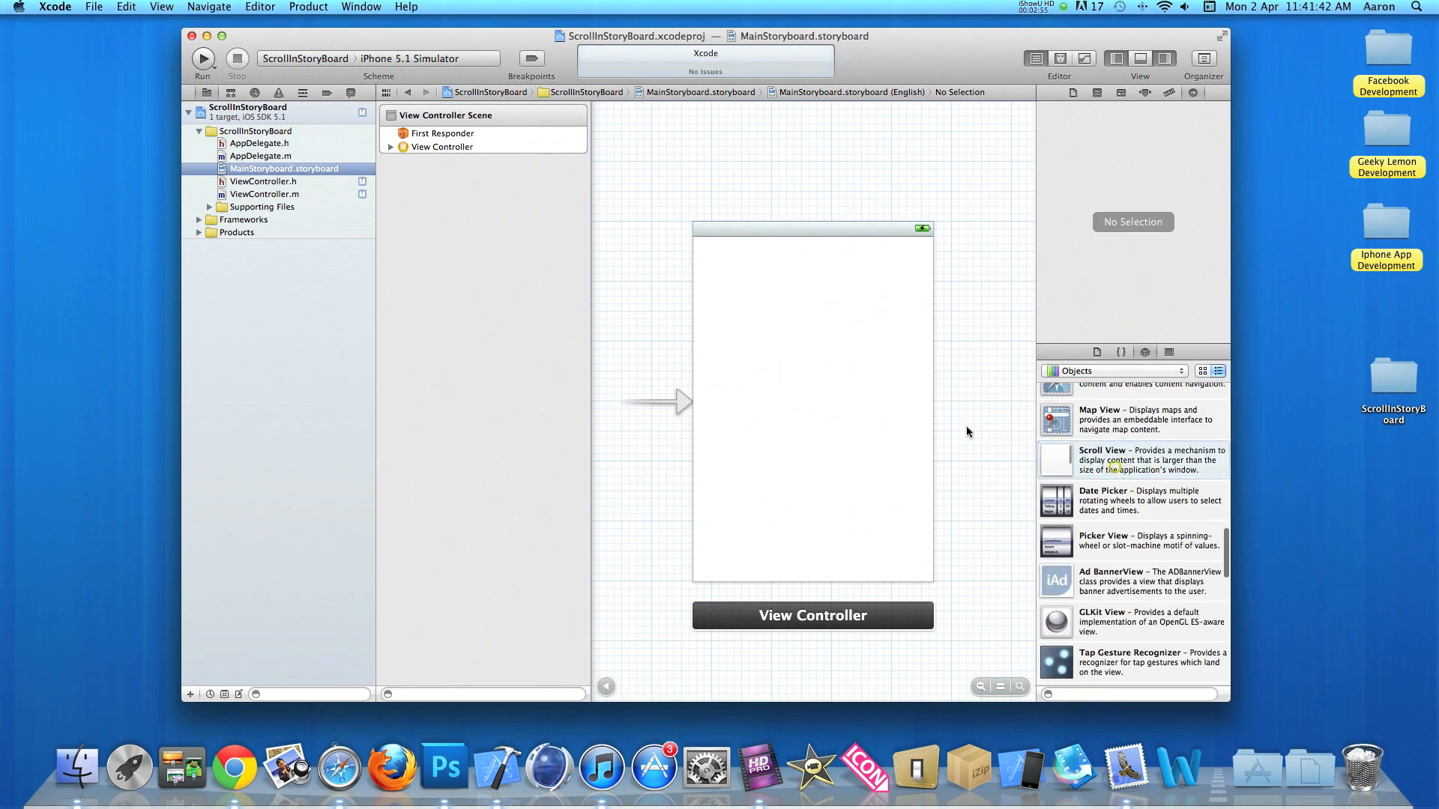
pyautogui.moveTo(1055, 460); pyautogui.dragTo(810, 423)
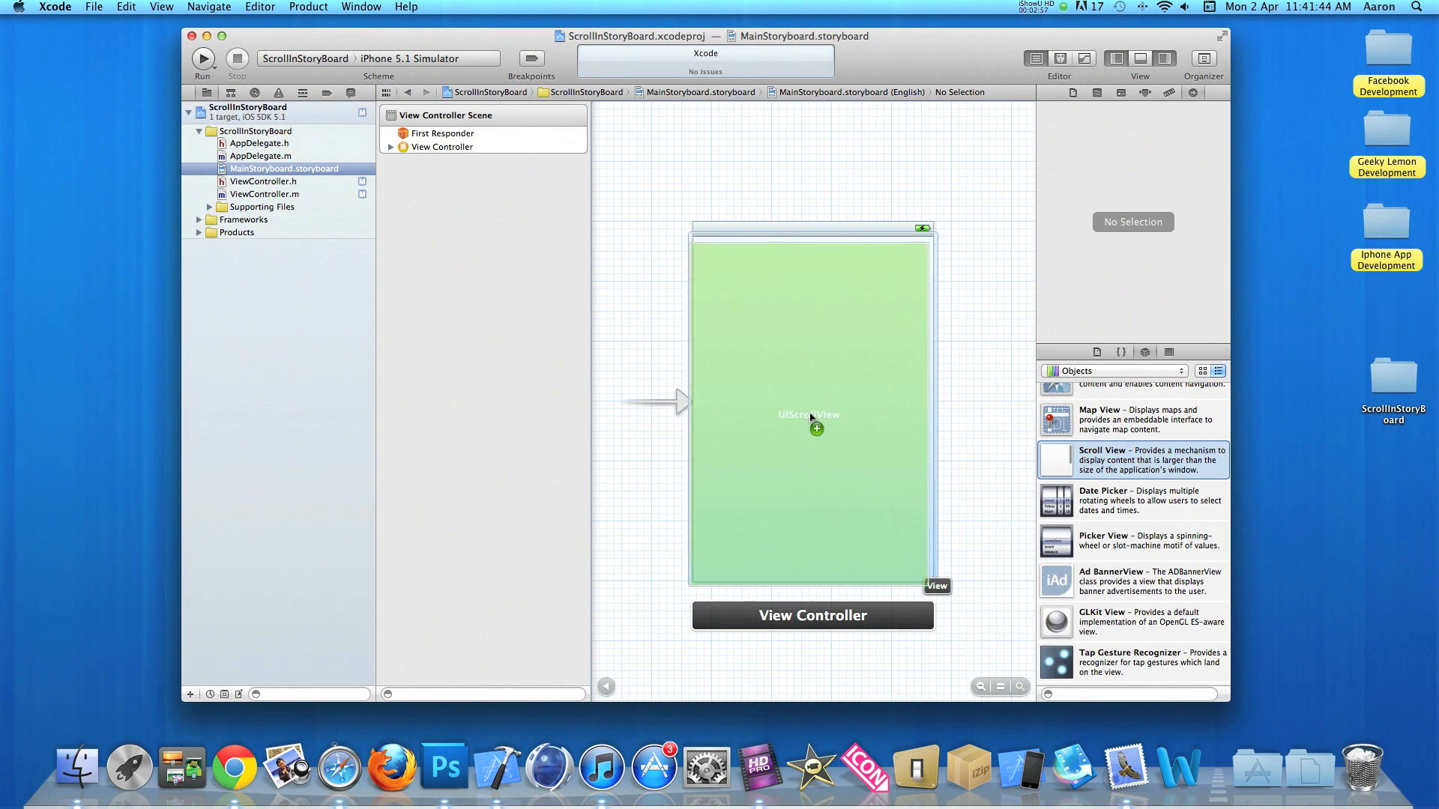
pyautogui.moveTo(1055, 459); pyautogui.dragTo(812, 407)
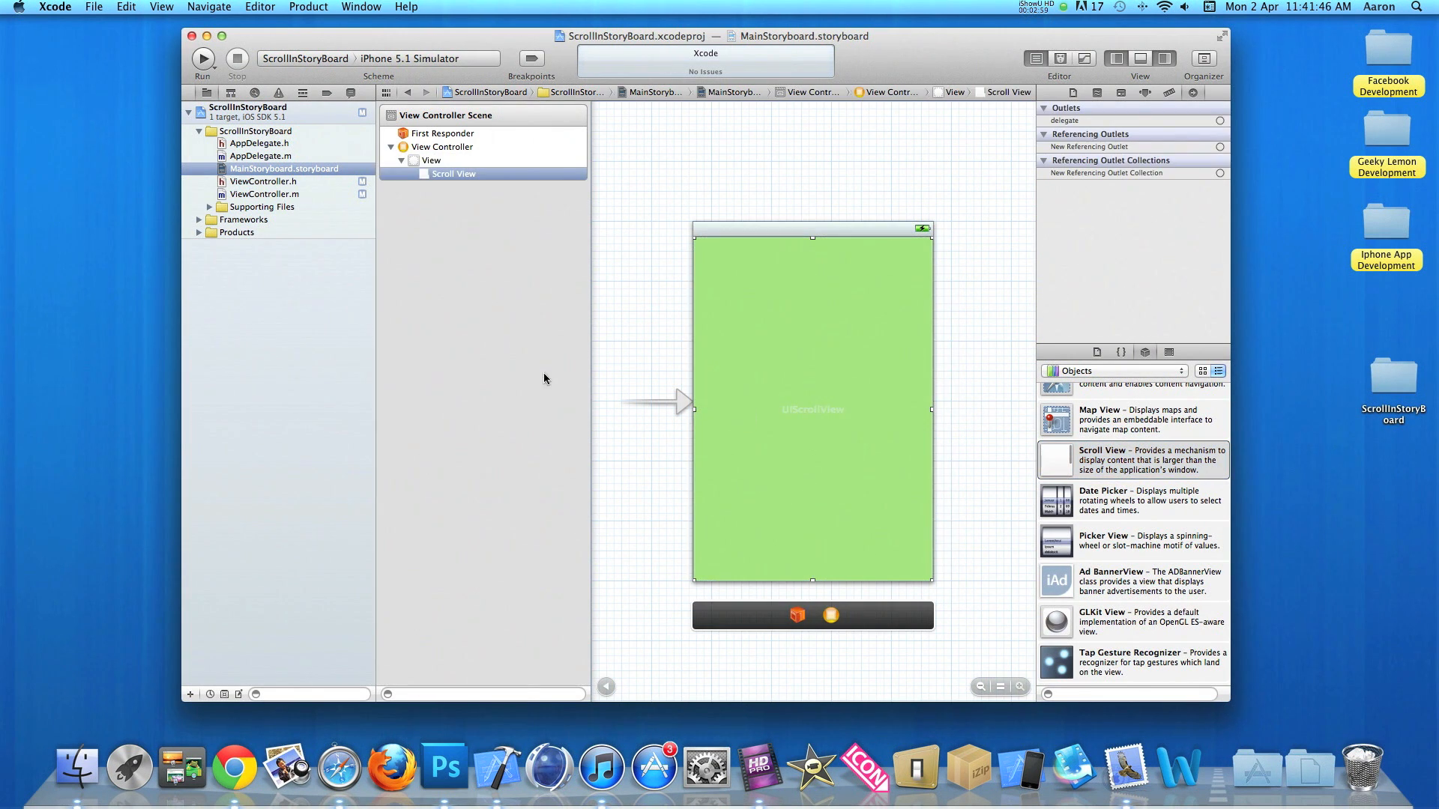
pyautogui.moveTo(511, 342)
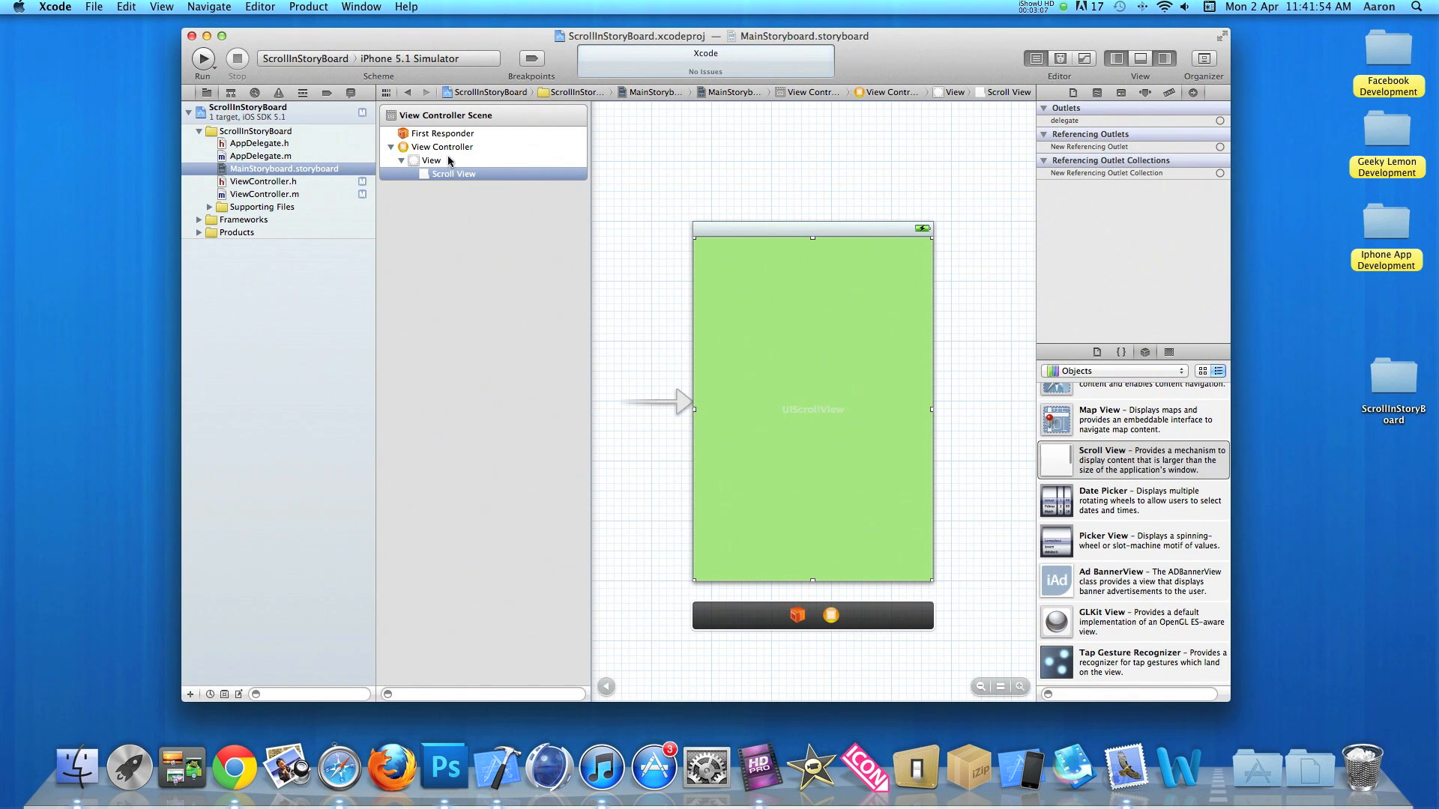
pyautogui.click(443, 147)
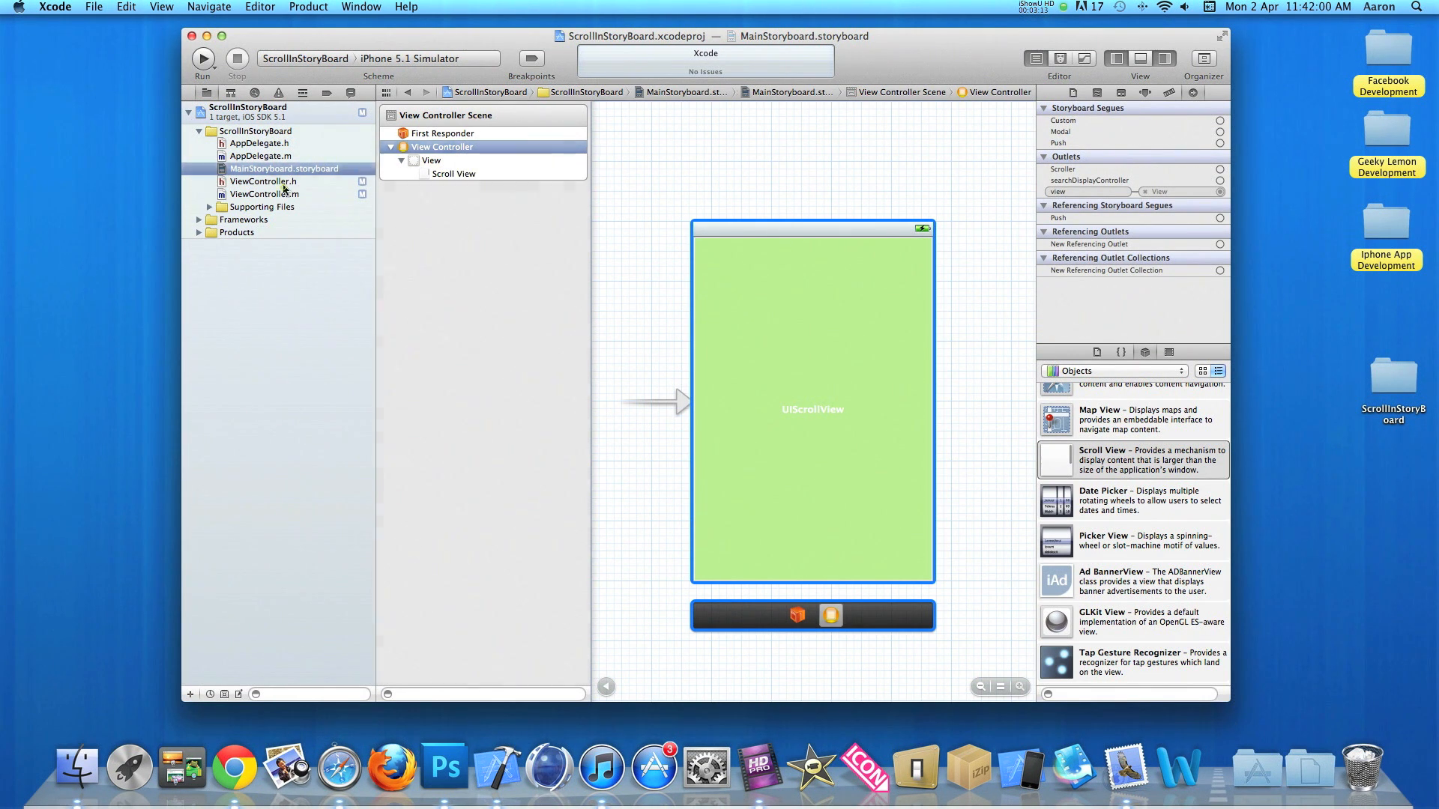
# Step: Wire the view controller's Scroller outlet to the Scroll View in the Connections inspector
pyautogui.click(264, 193)
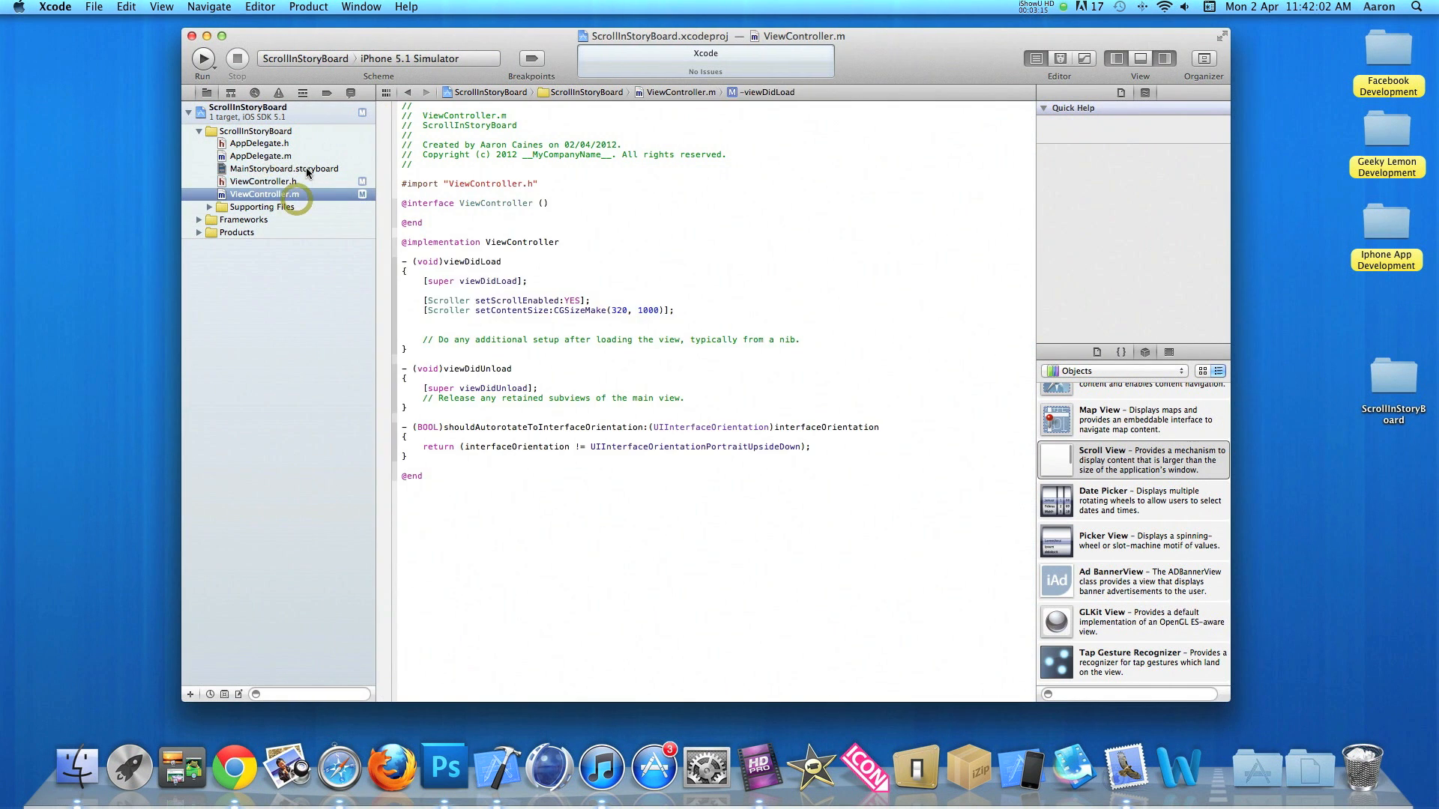
pyautogui.click(283, 168)
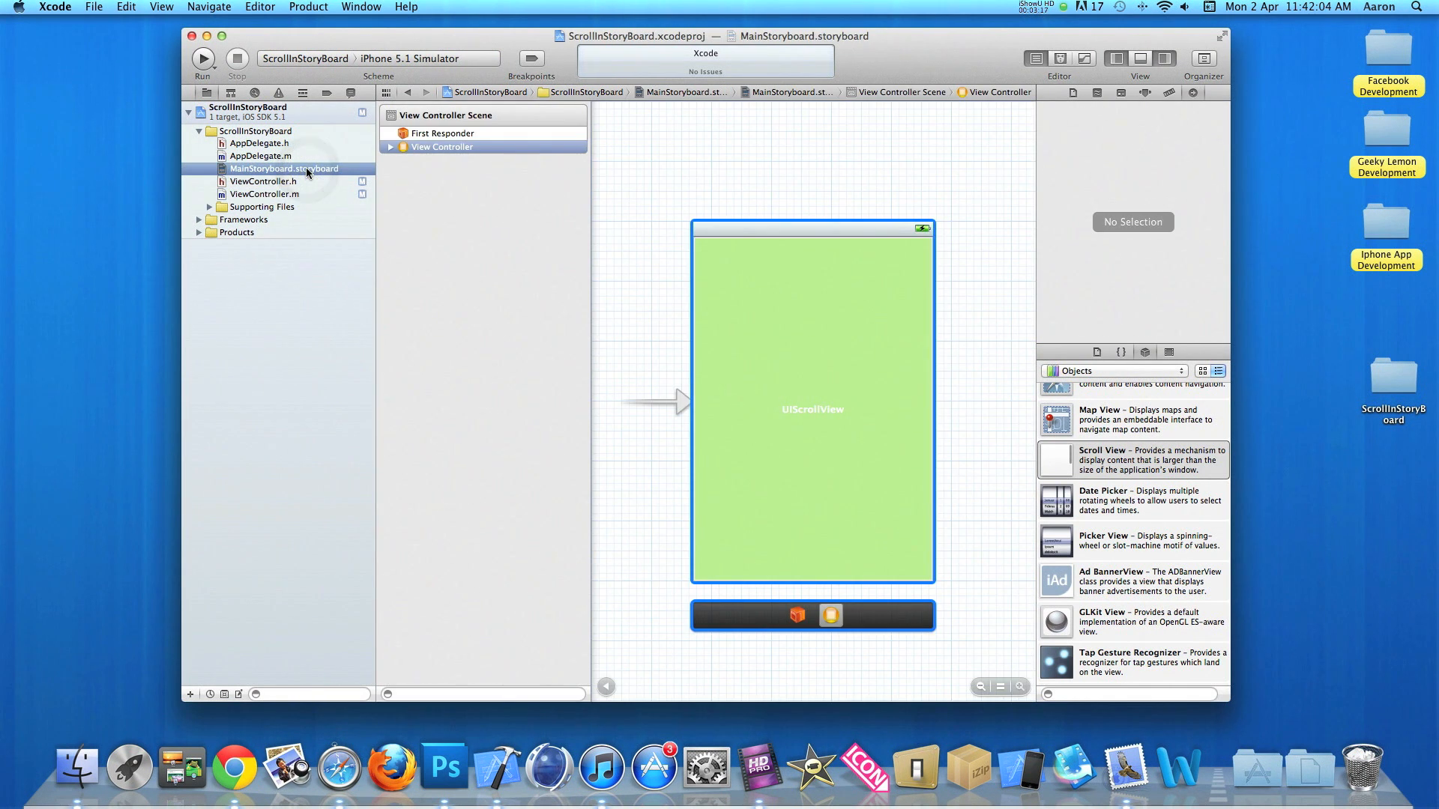
pyautogui.click(441, 147)
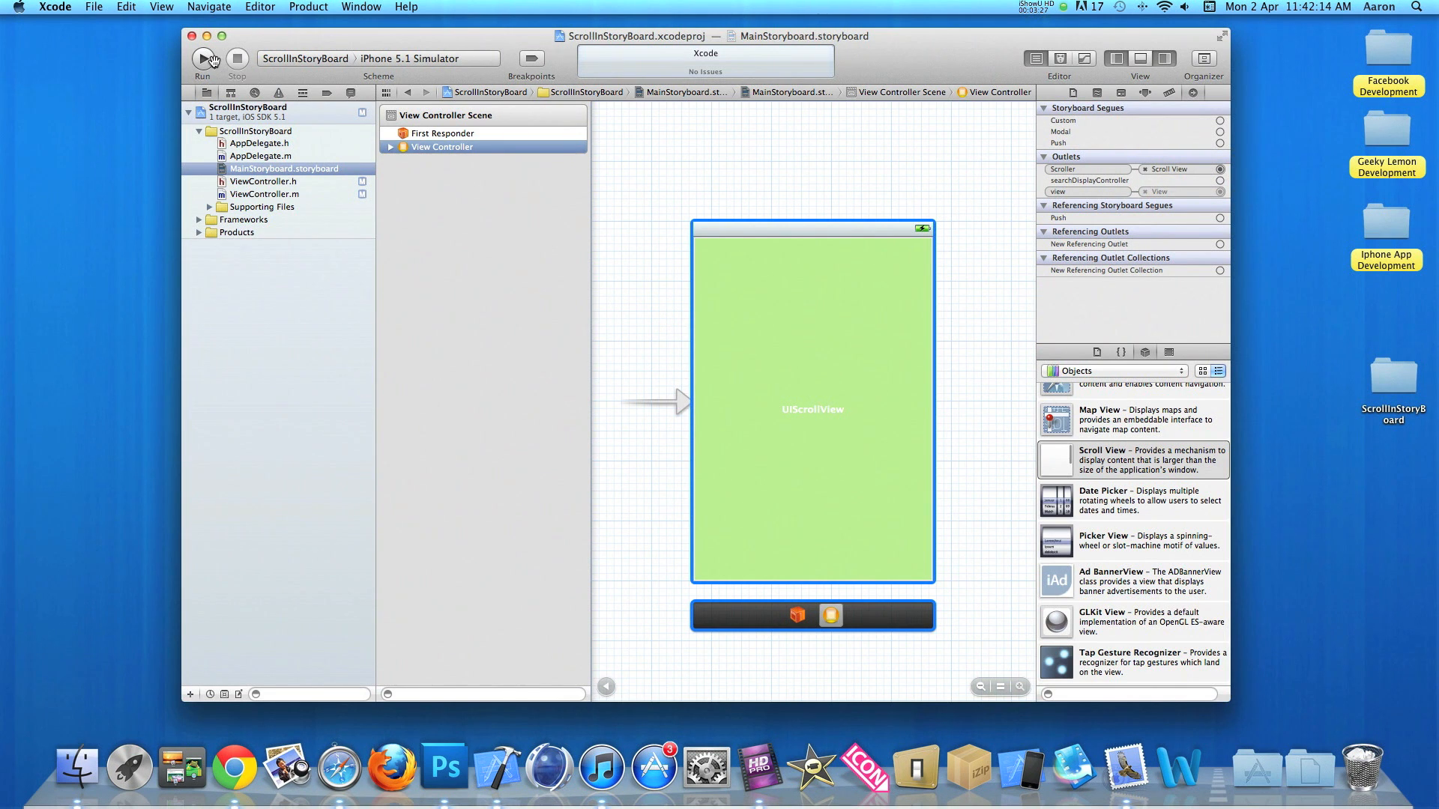
# Step: Run the app in the iPhone 5.1 Simulator and expand the scene's view controller contents
pyautogui.click(202, 58)
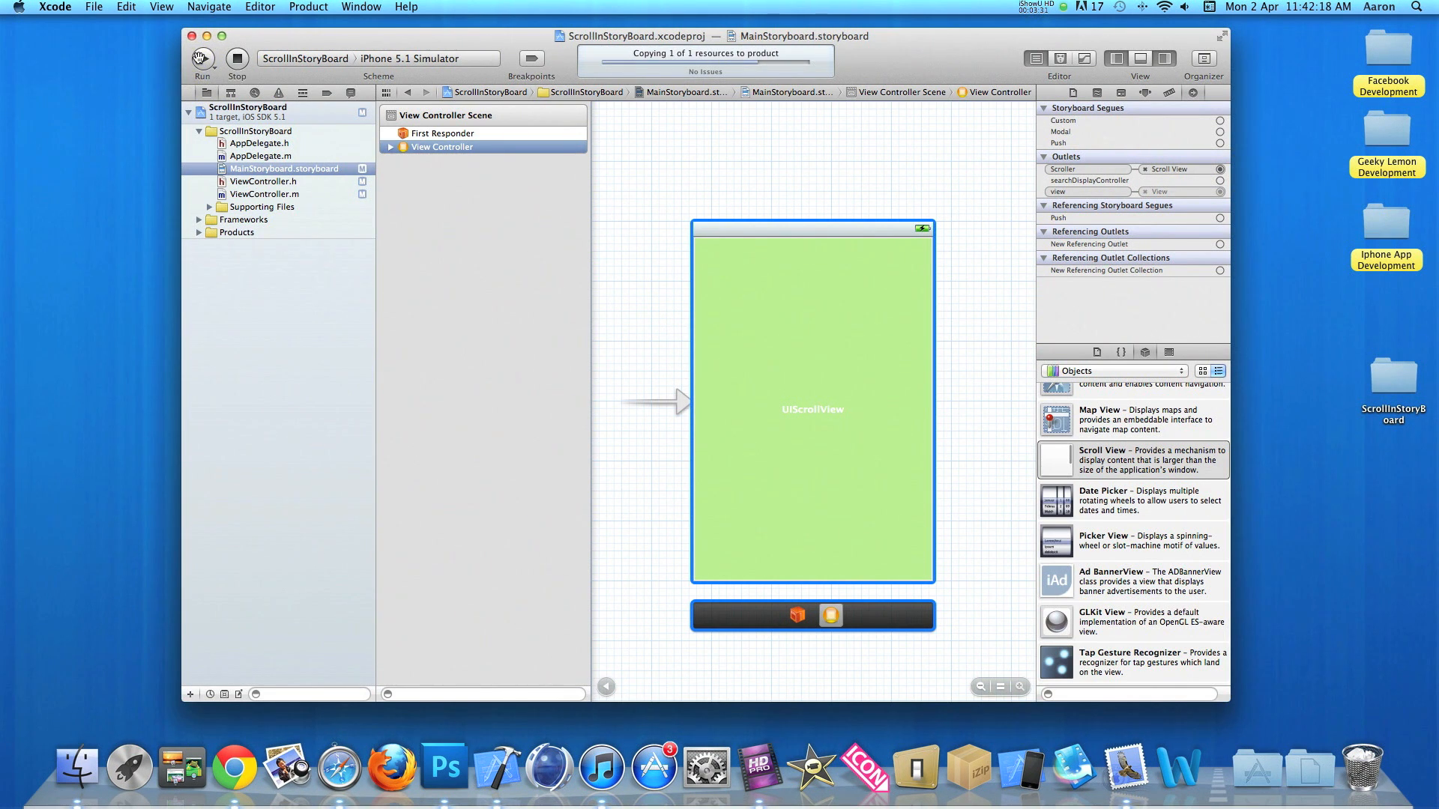
pyautogui.click(202, 58)
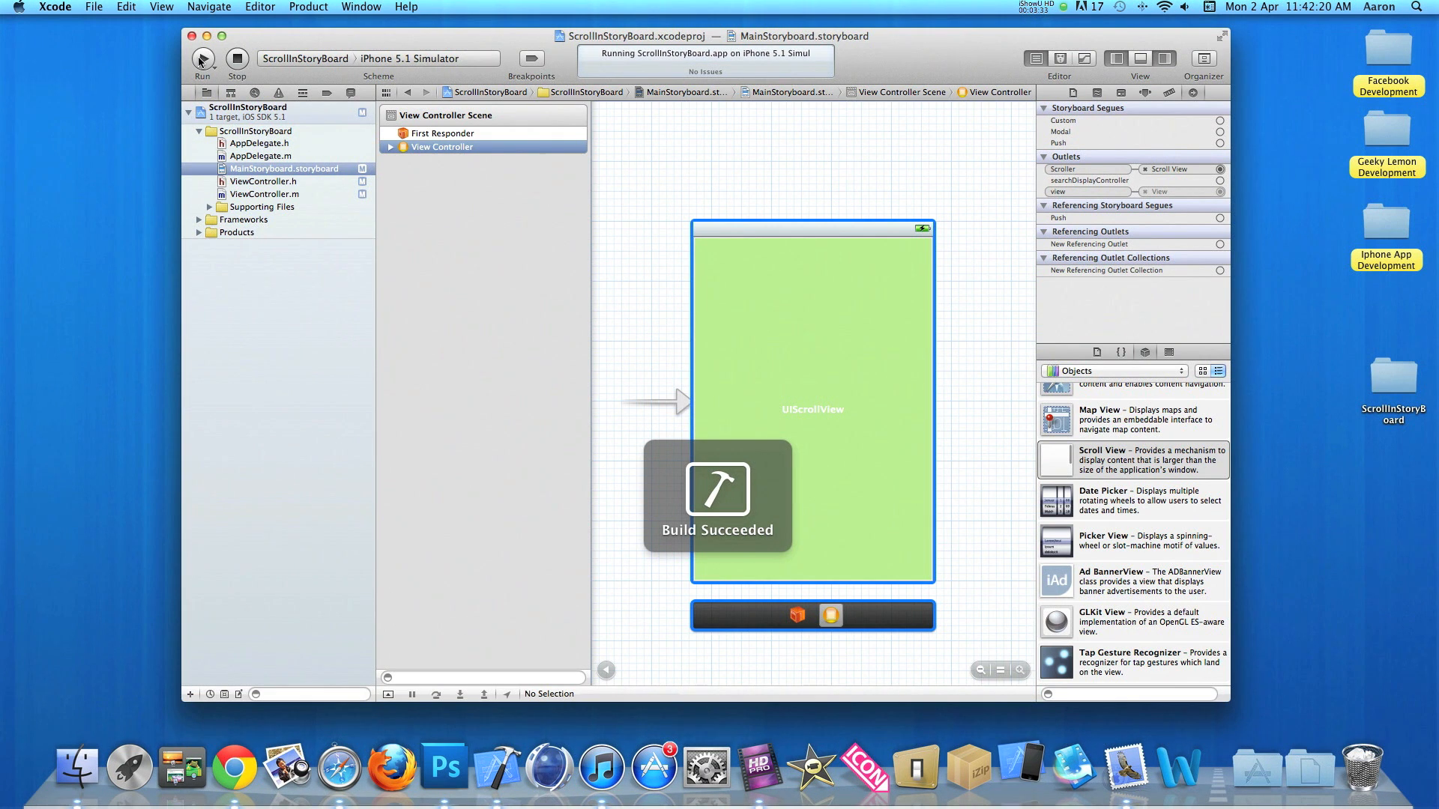
pyautogui.click(202, 58)
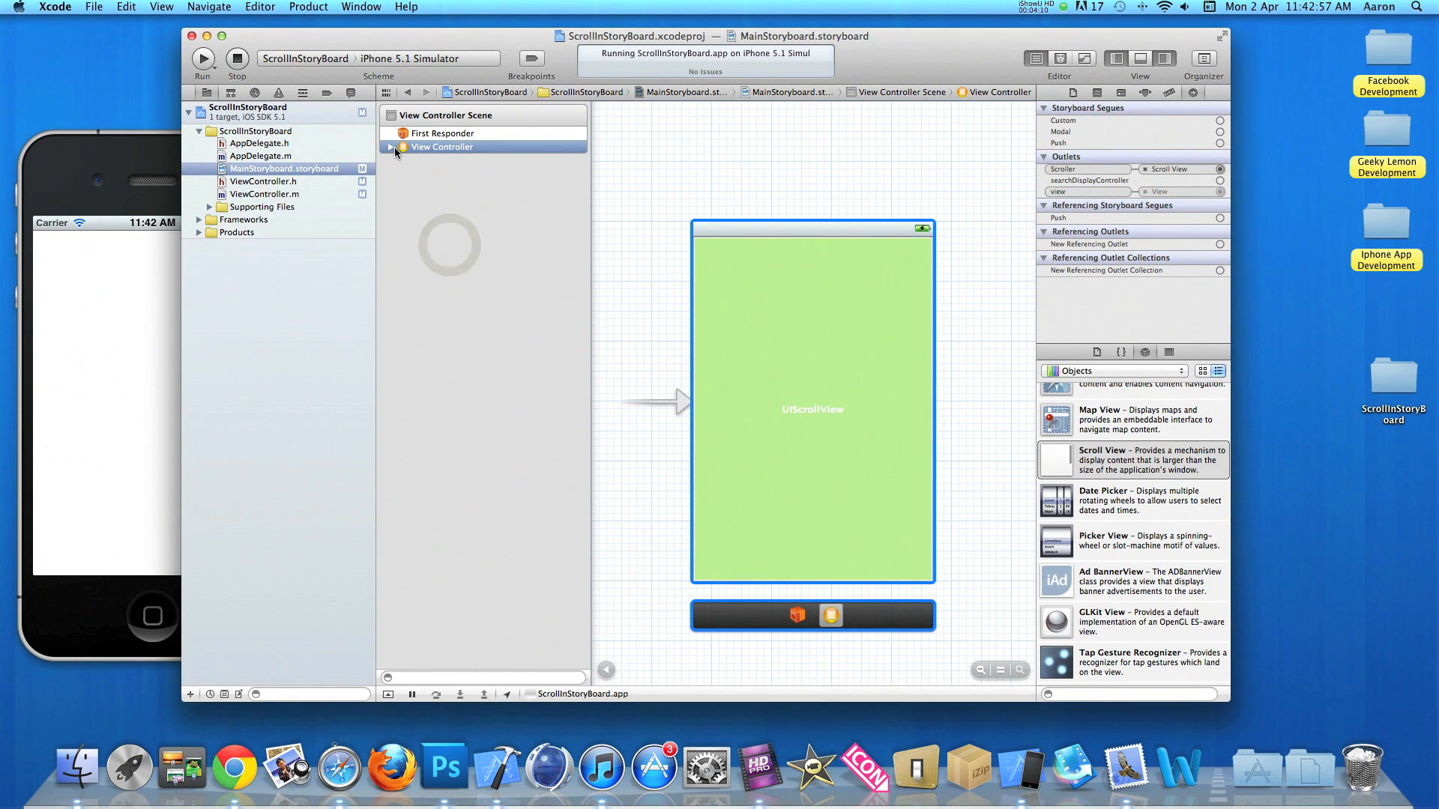
pyautogui.click(391, 147)
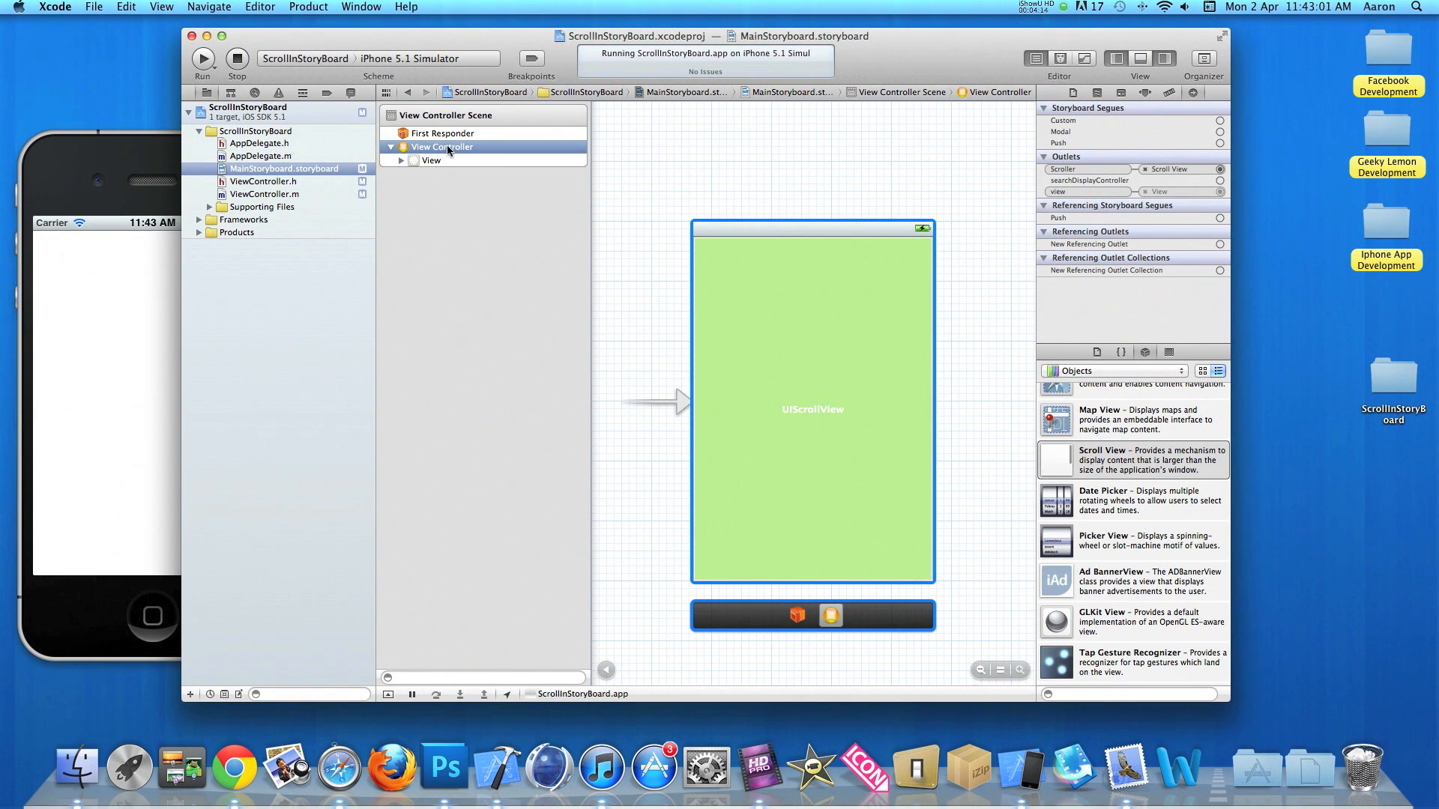
pyautogui.click(431, 161)
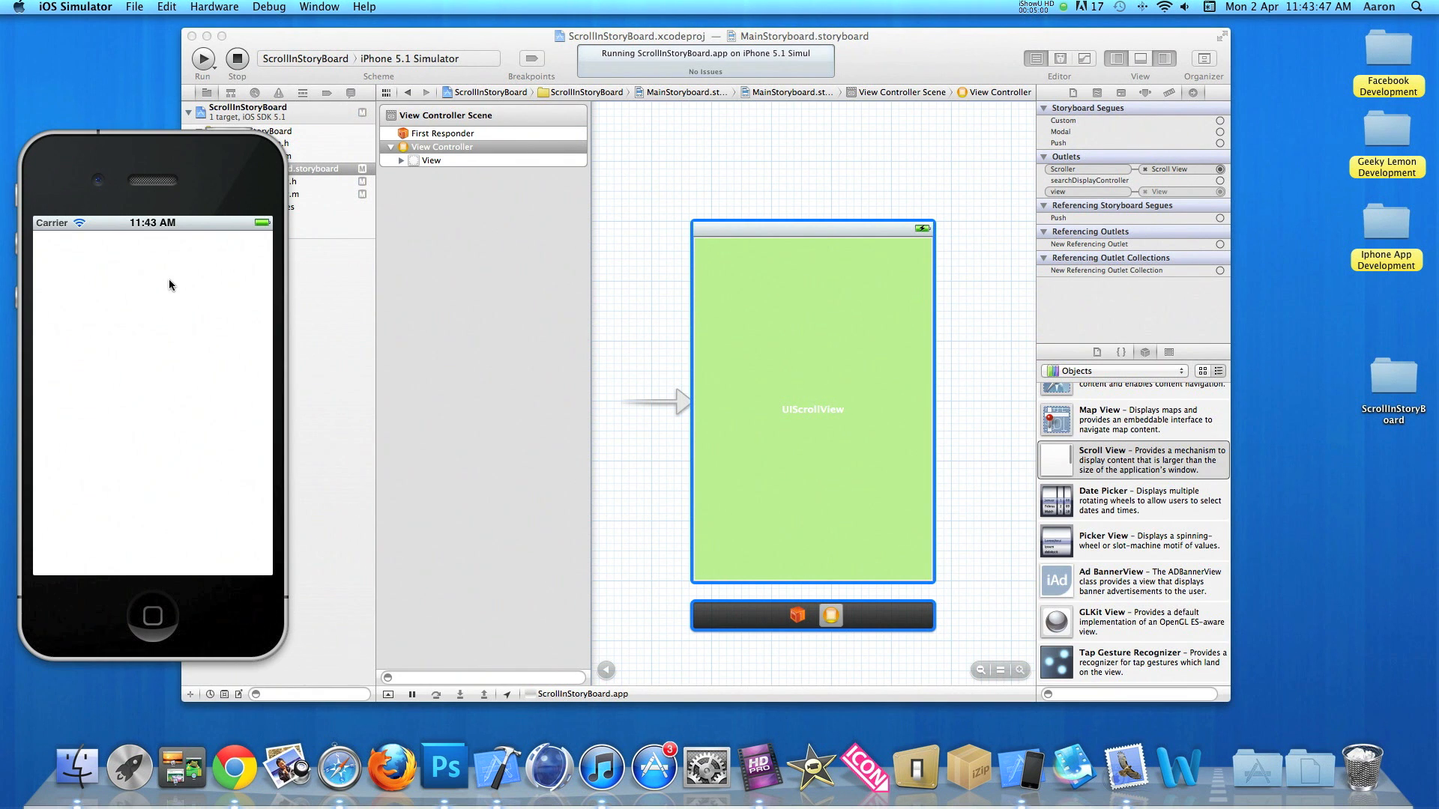
pyautogui.click(206, 769)
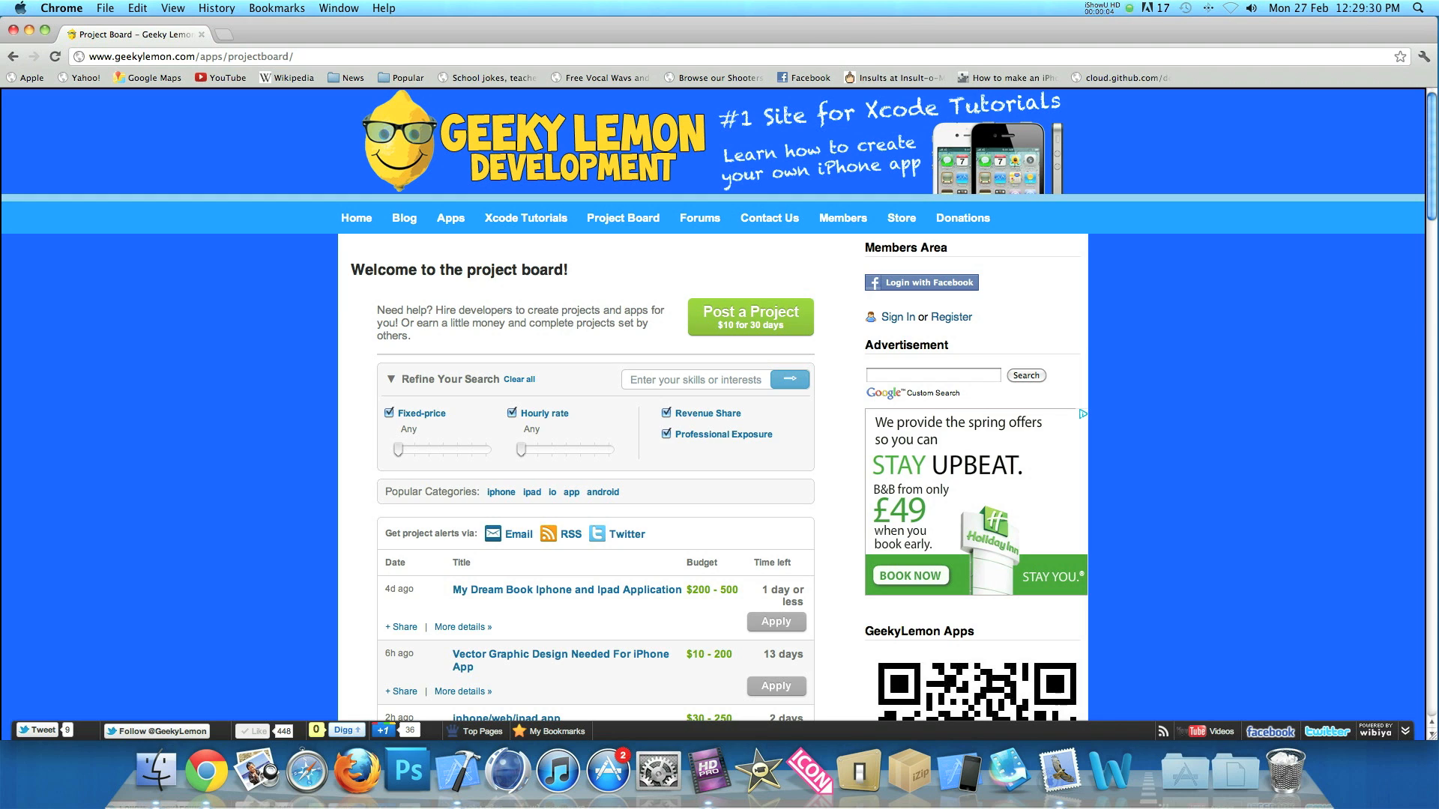
pyautogui.scroll(-3)
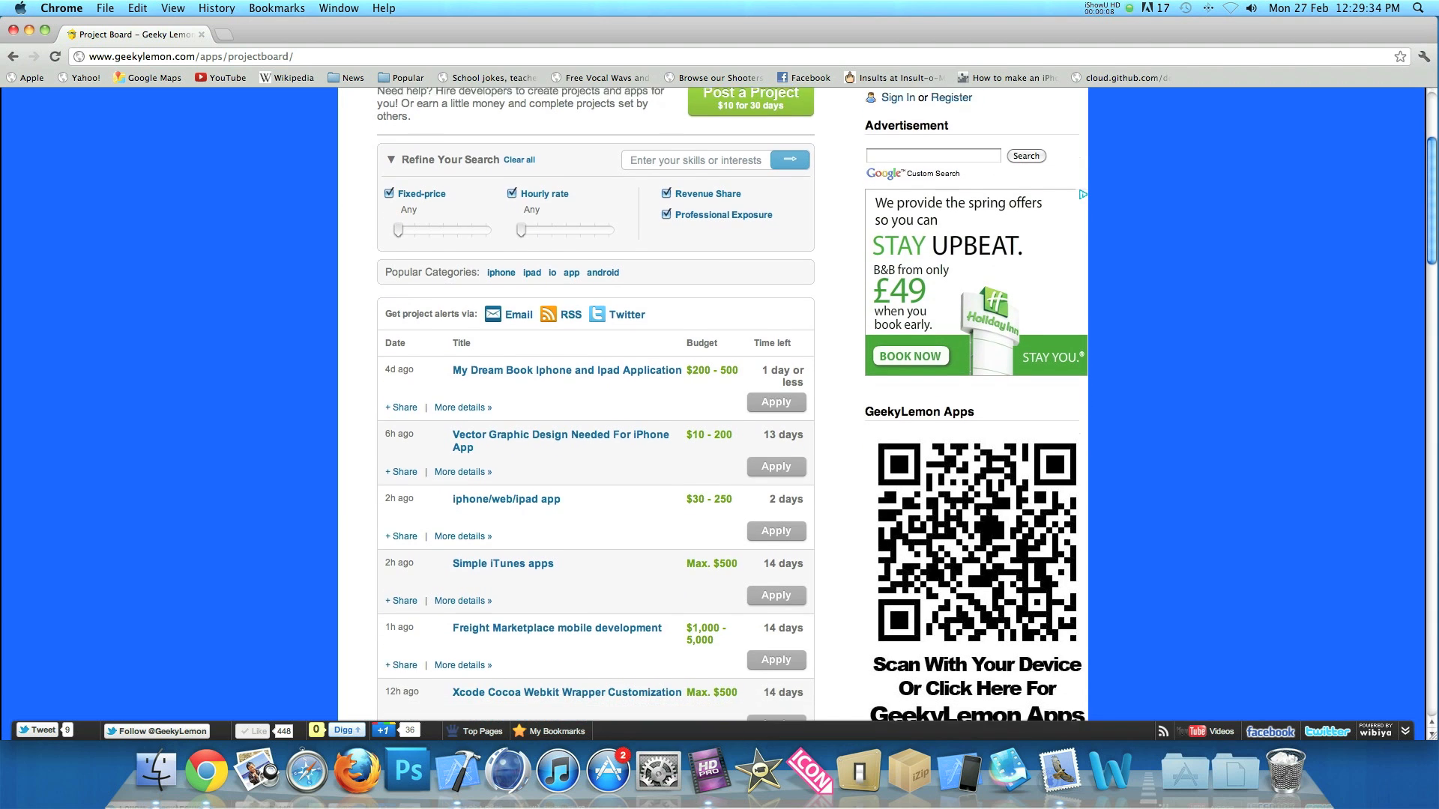
pyautogui.scroll(-3)
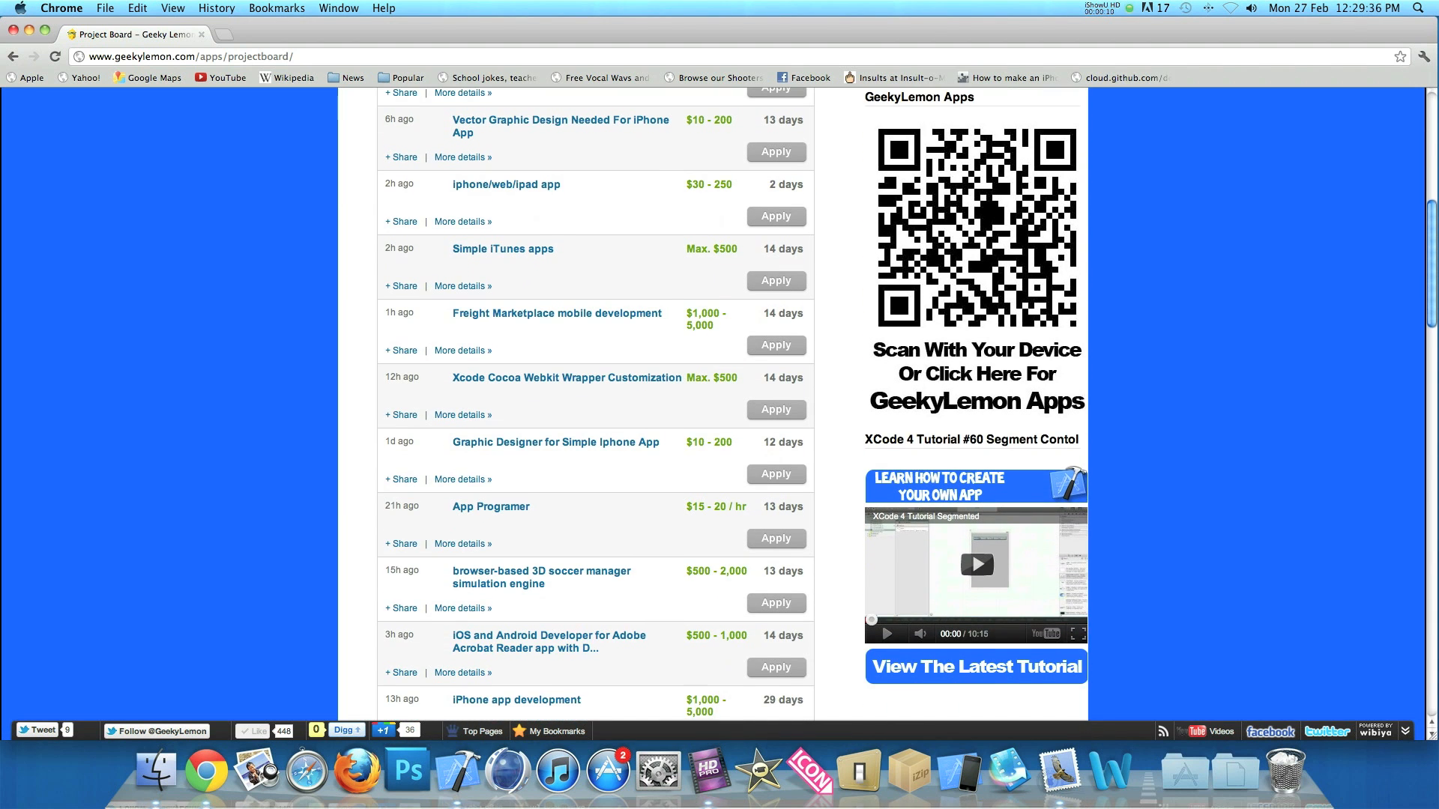
pyautogui.scroll(-3)
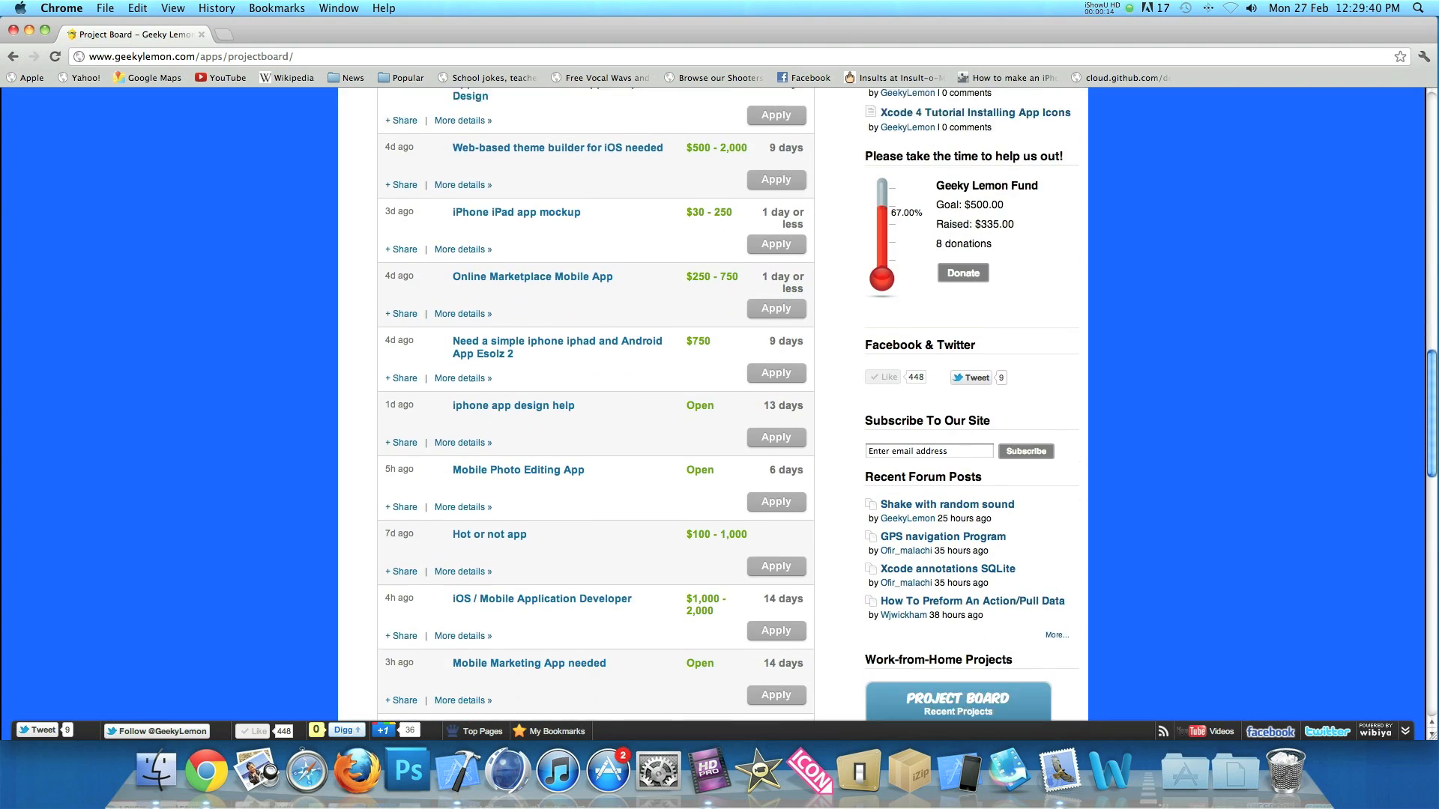
pyautogui.scroll(-3)
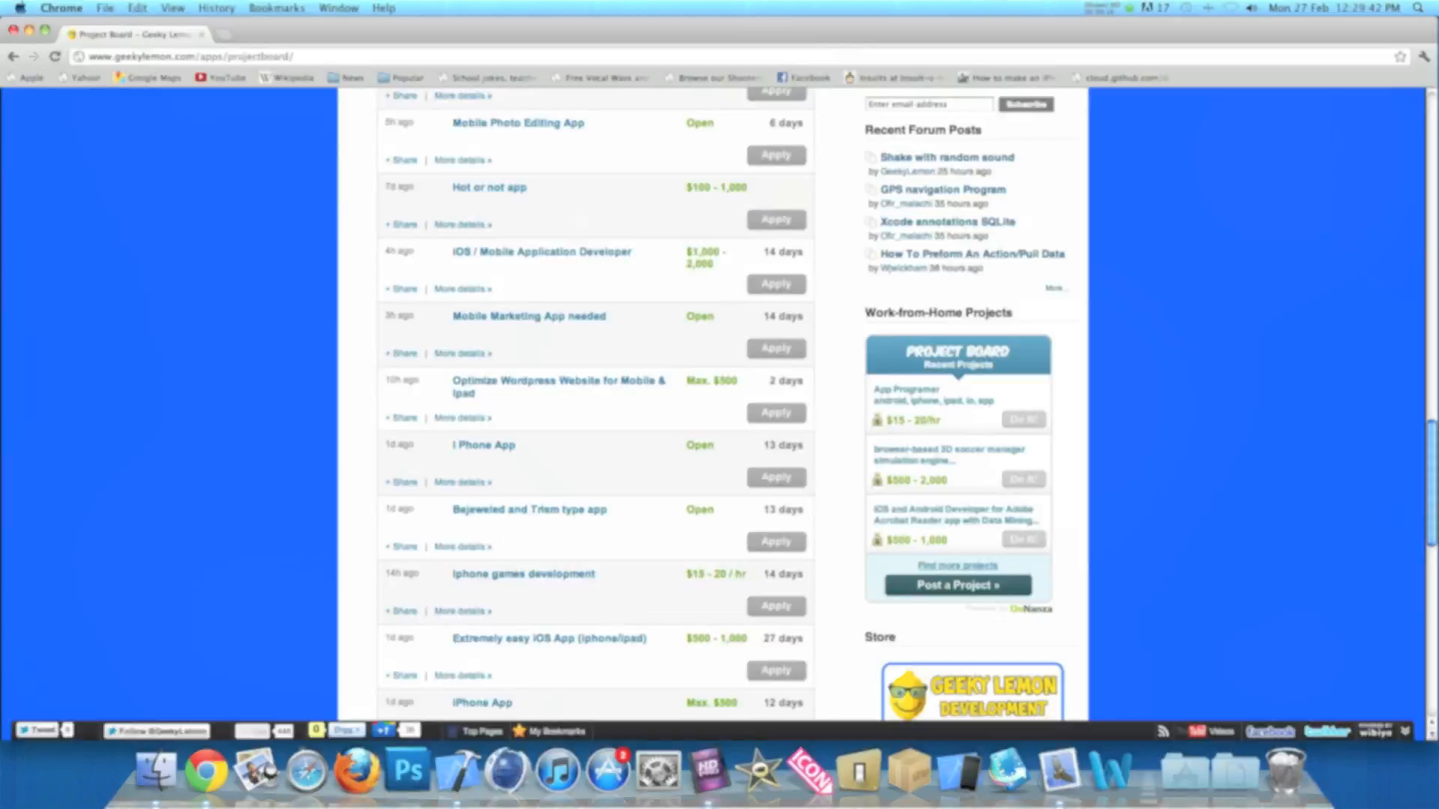